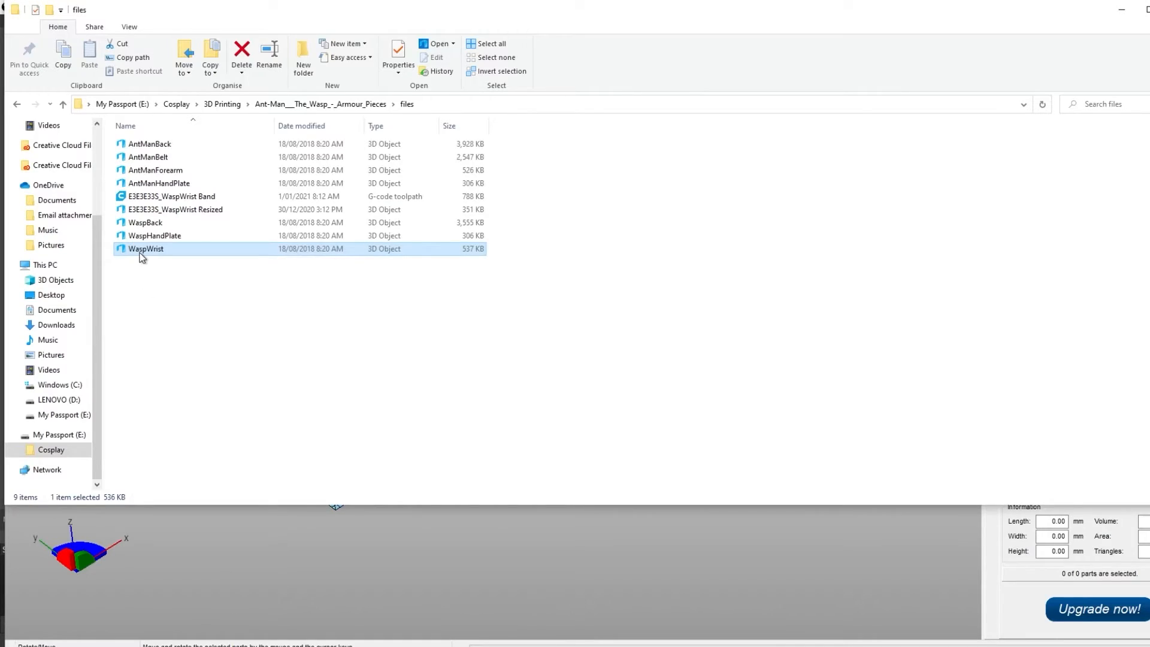
# Step: Load the WaspWrist 3D Object from the armour pieces folder into netfabb Basic
pyautogui.doubleClick(146, 249)
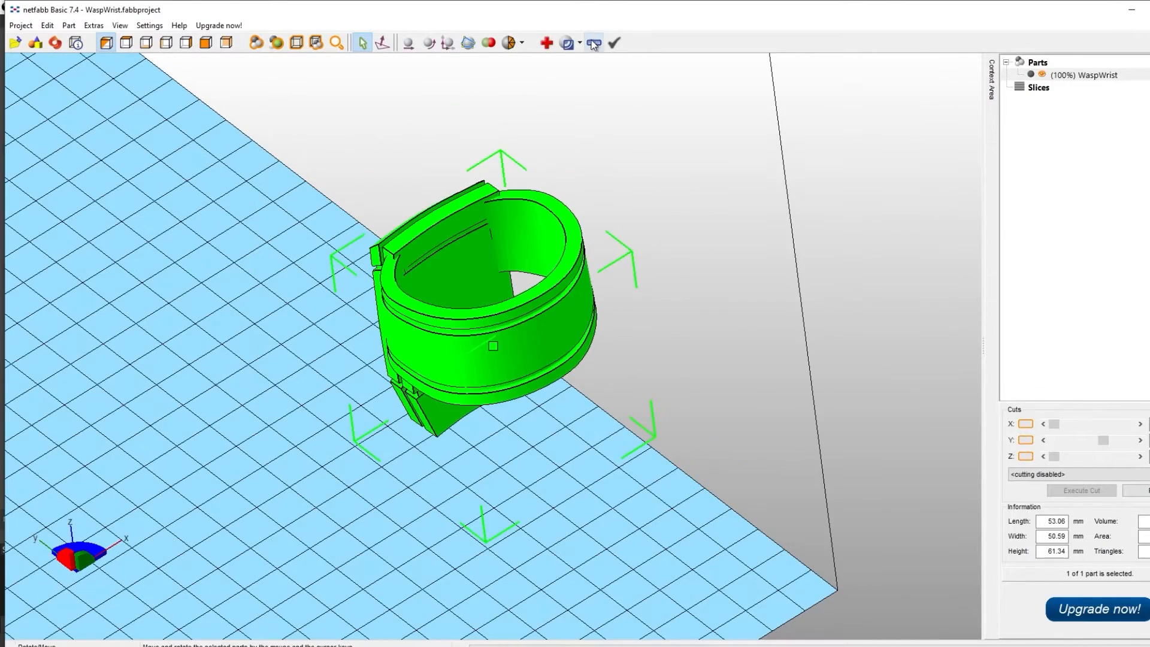
pyautogui.moveTo(593, 42)
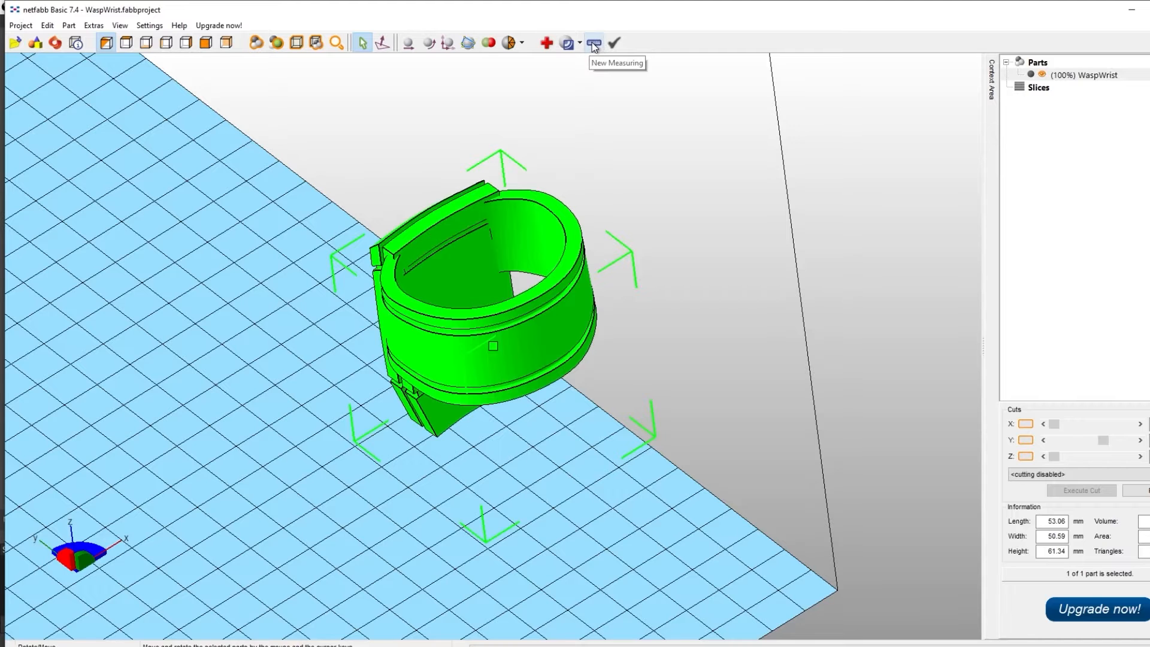
# Step: Measure the first distance across the wrist band's inner opening, 34.53 mm
pyautogui.click(593, 42)
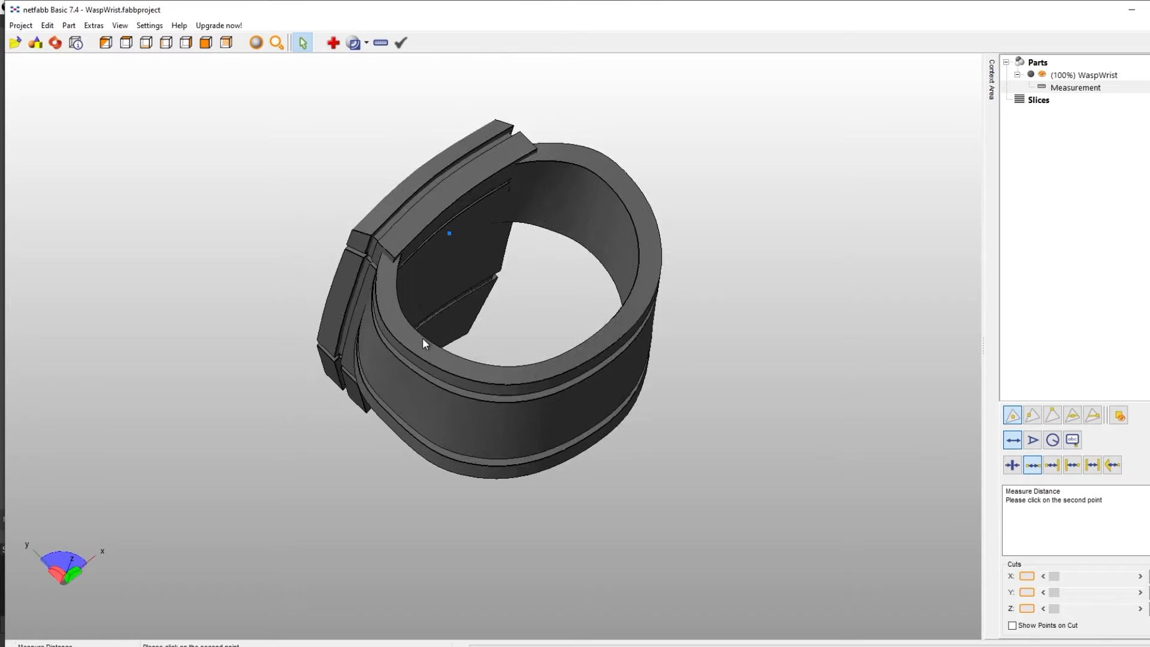
pyautogui.moveTo(422, 345); pyautogui.dragTo(653, 385)
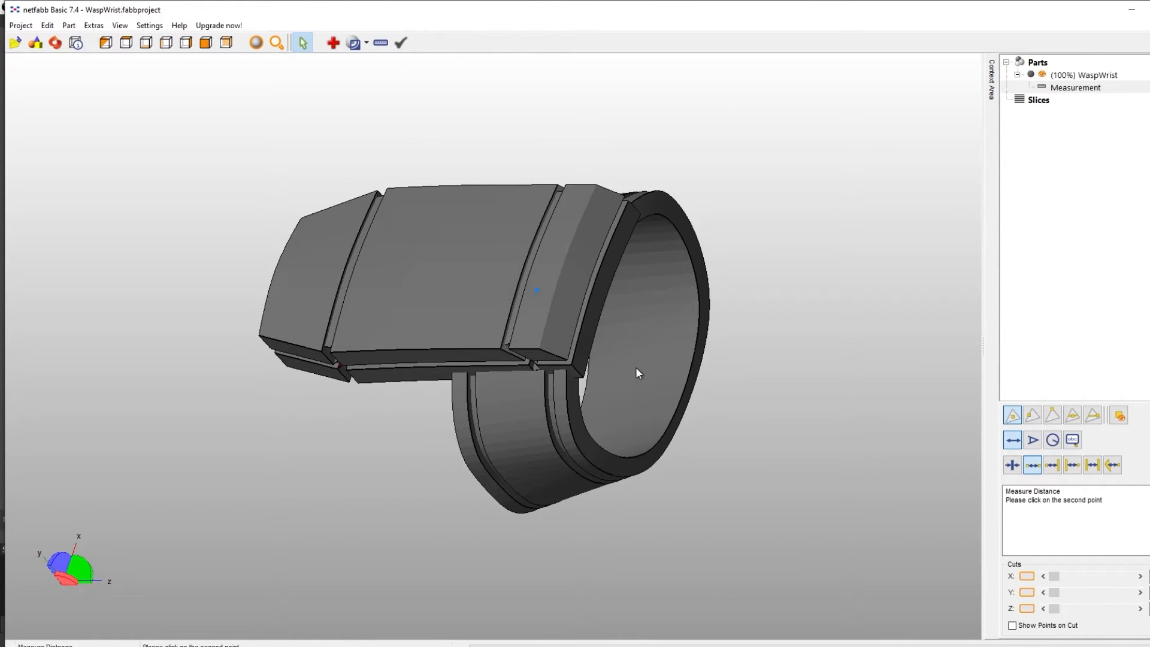
pyautogui.click(629, 363)
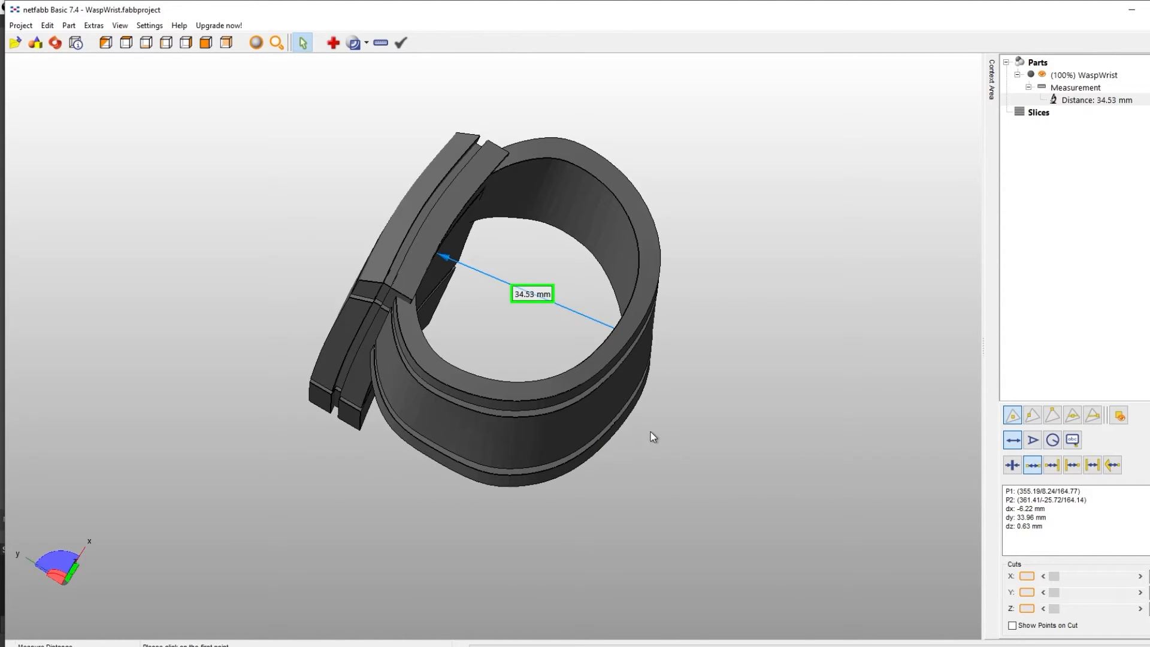
# Step: Measure the second cross distance of the opening end-on, 44.34 mm
pyautogui.moveTo(653, 437); pyautogui.dragTo(605, 462)
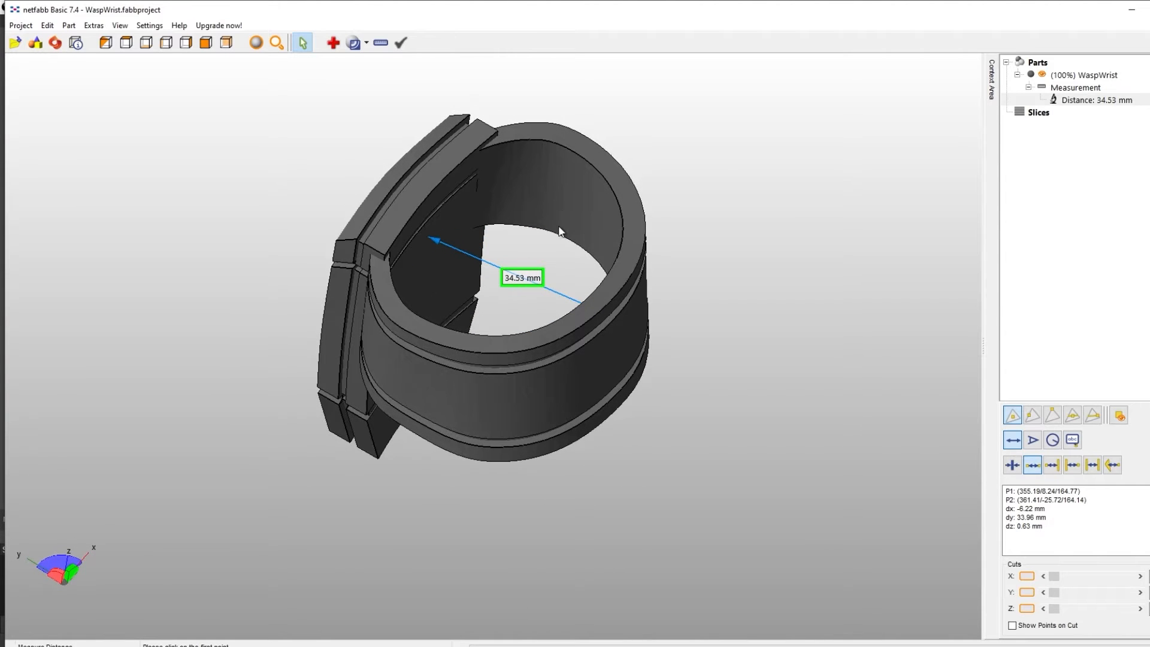
pyautogui.moveTo(557, 231); pyautogui.dragTo(449, 405)
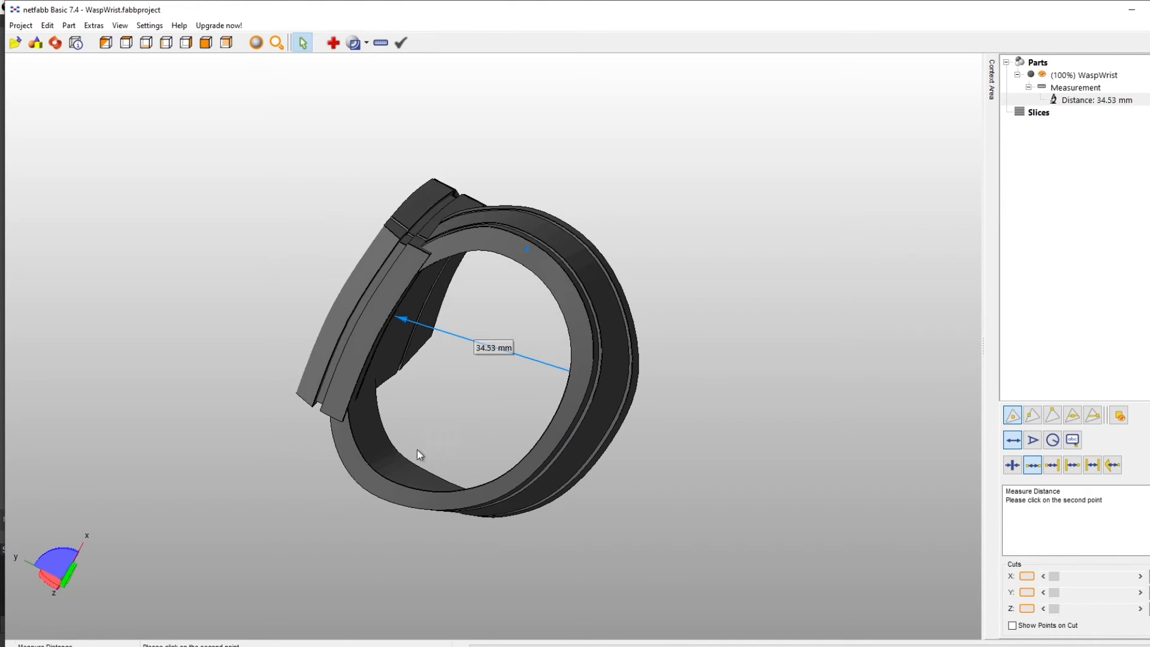
pyautogui.click(417, 452)
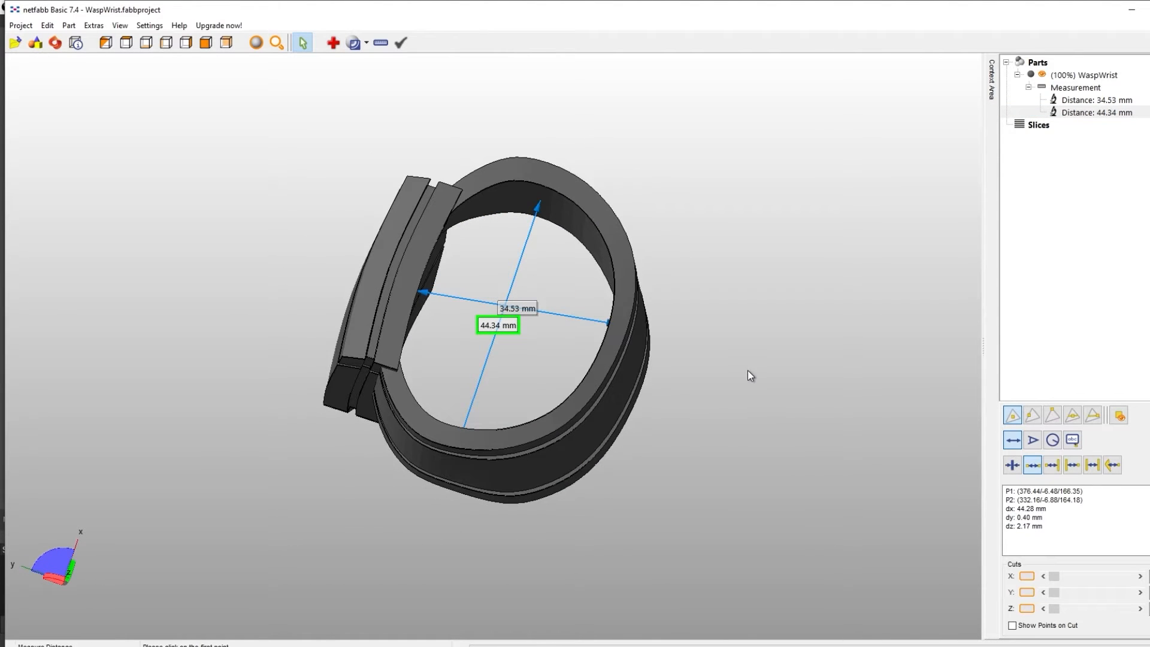
pyautogui.moveTo(432, 139)
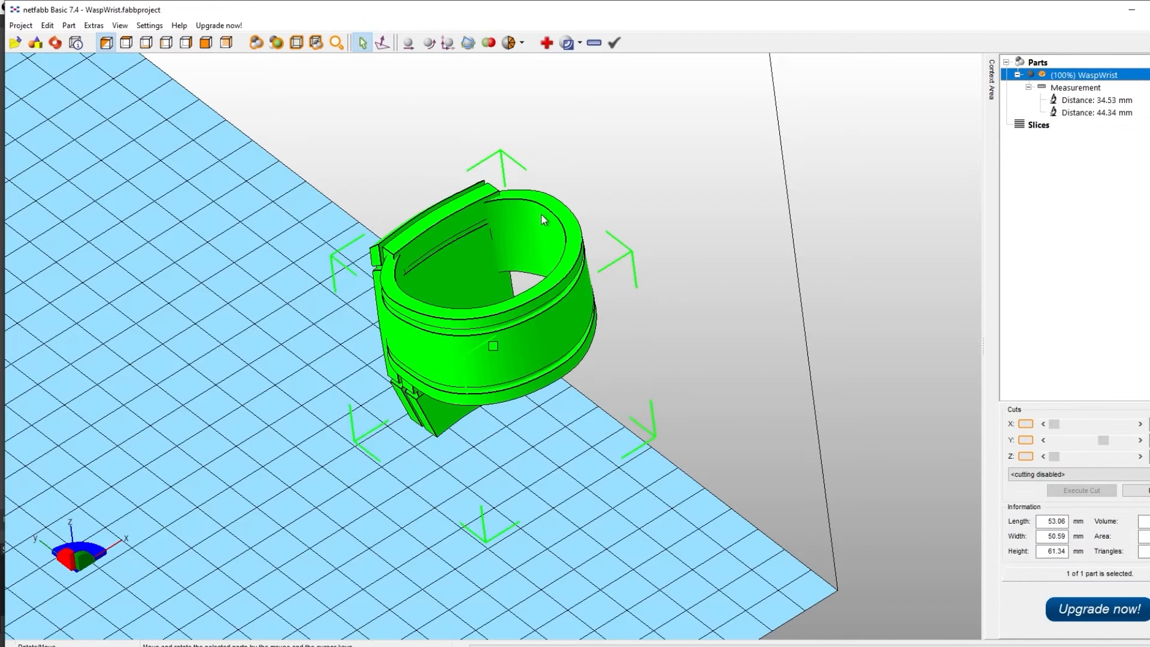
# Step: Scale the WaspWrist part uniformly with a 125 percent scale ratio
pyautogui.click(67, 25)
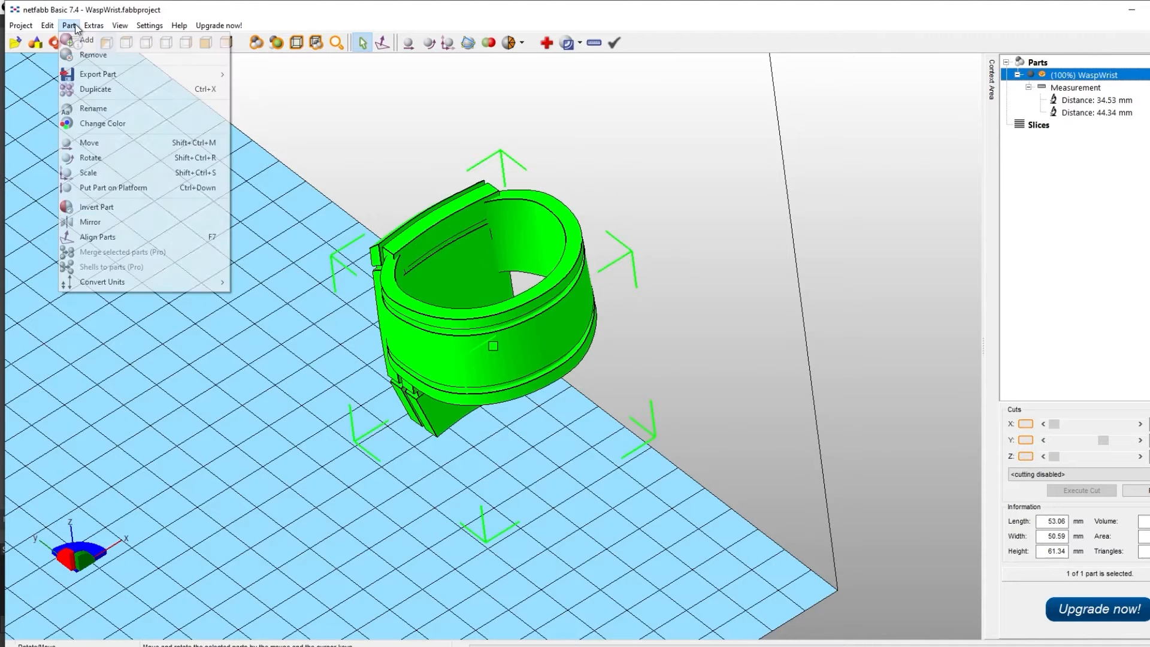
pyautogui.moveTo(104, 174)
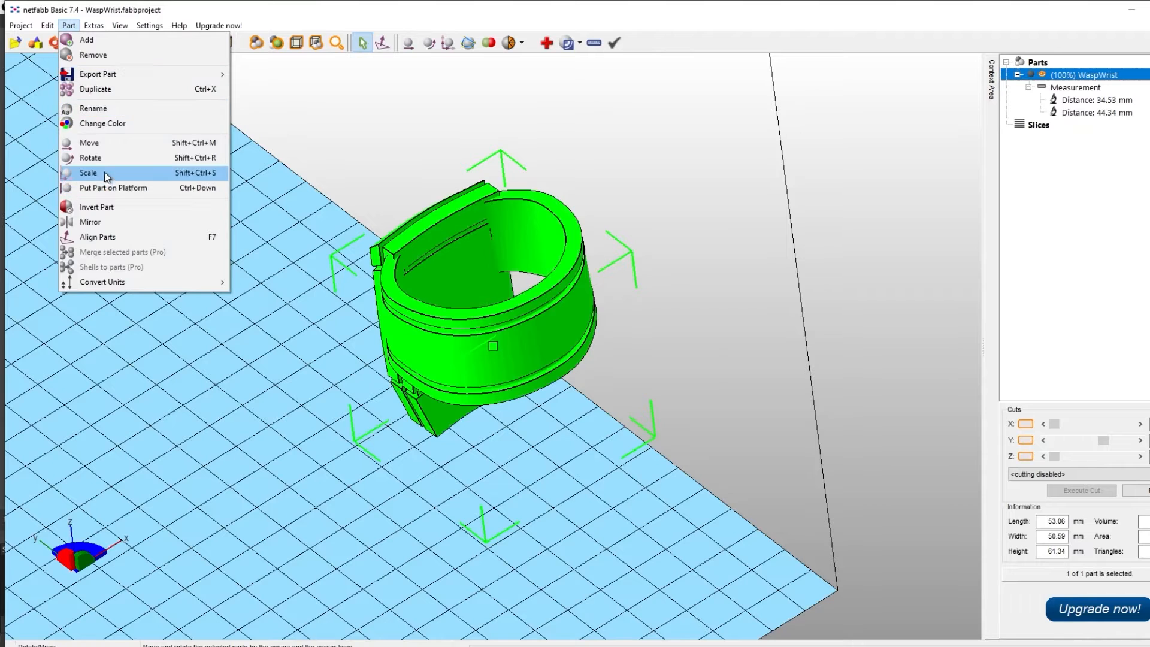
pyautogui.click(87, 172)
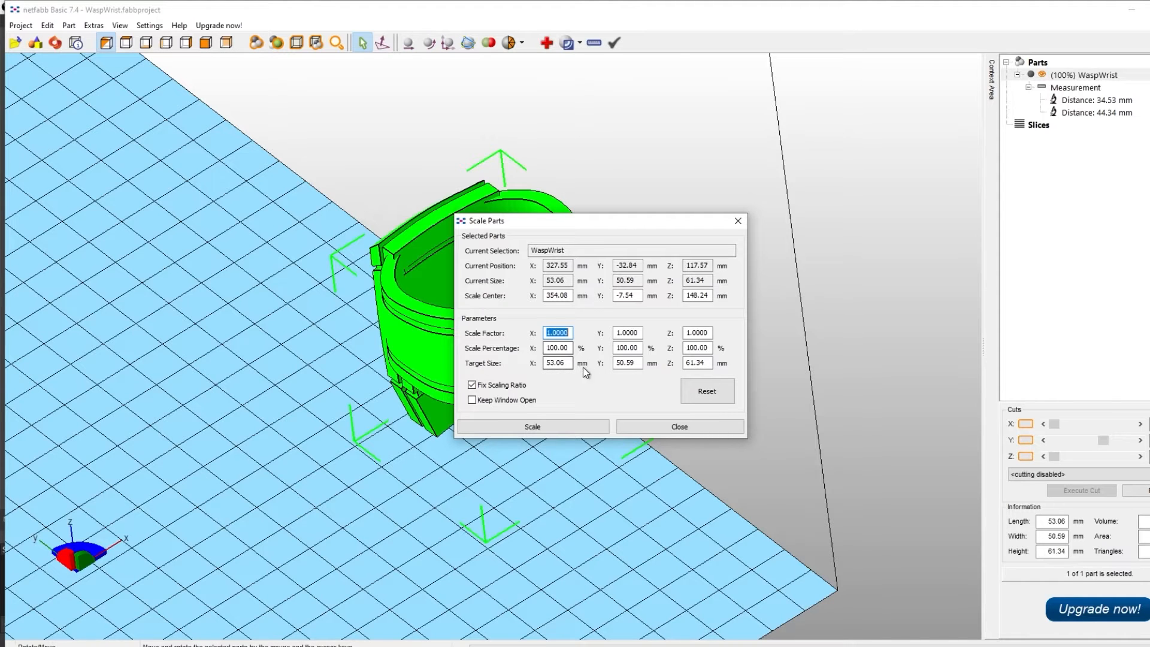
pyautogui.moveTo(536, 367)
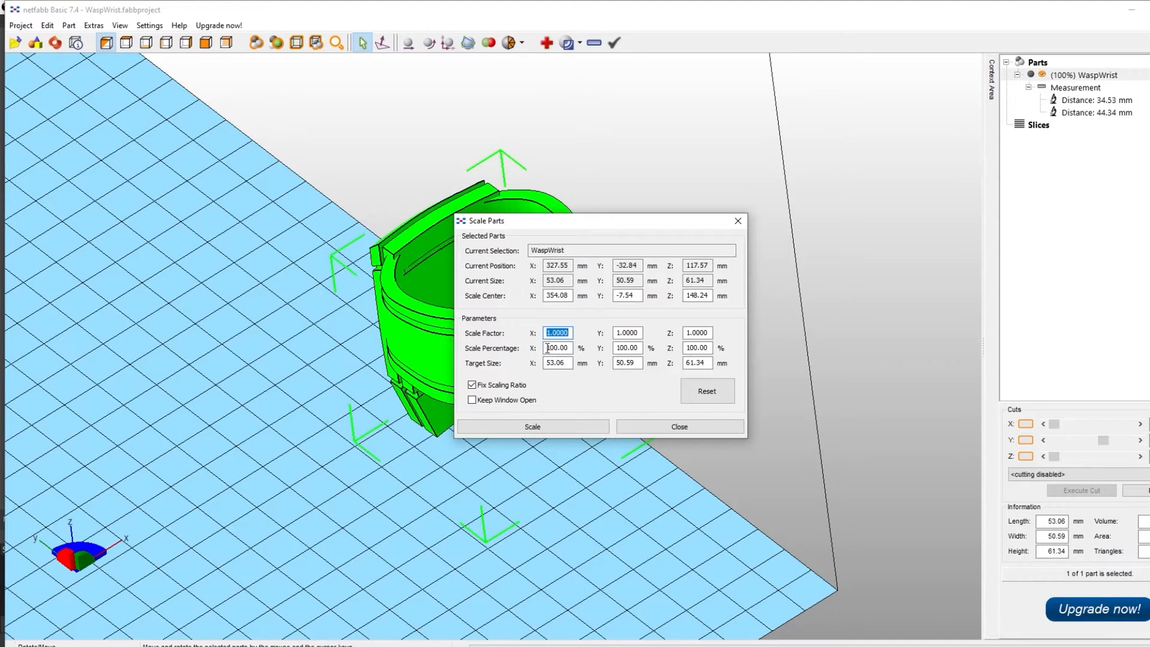
pyautogui.click(556, 347)
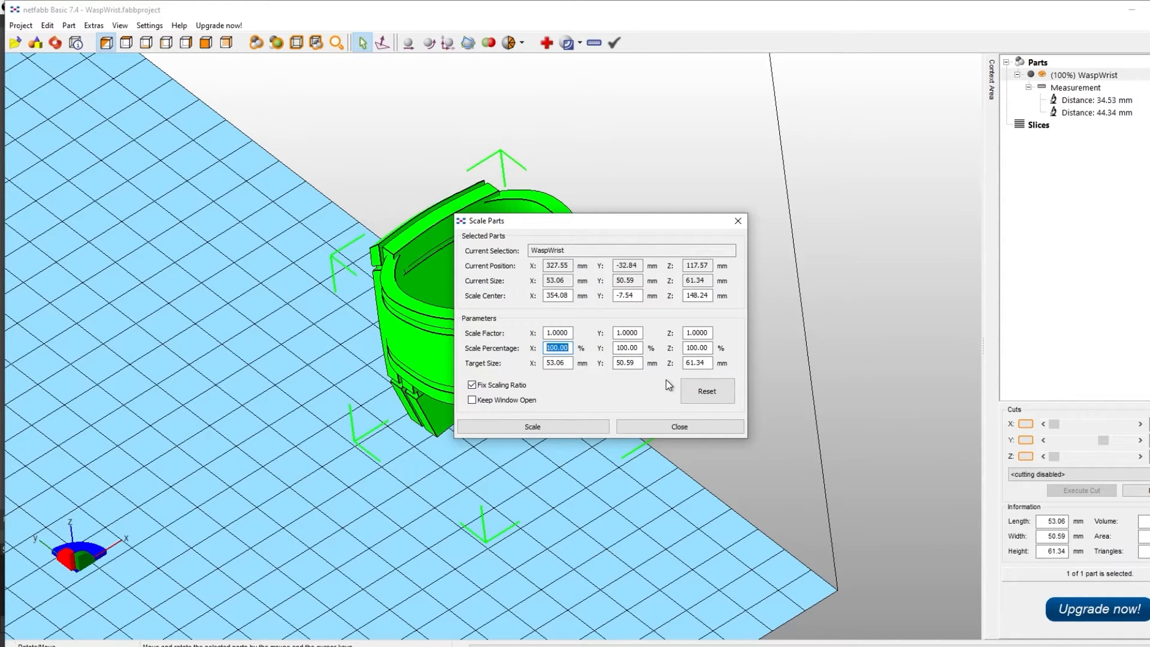
pyautogui.write('125')
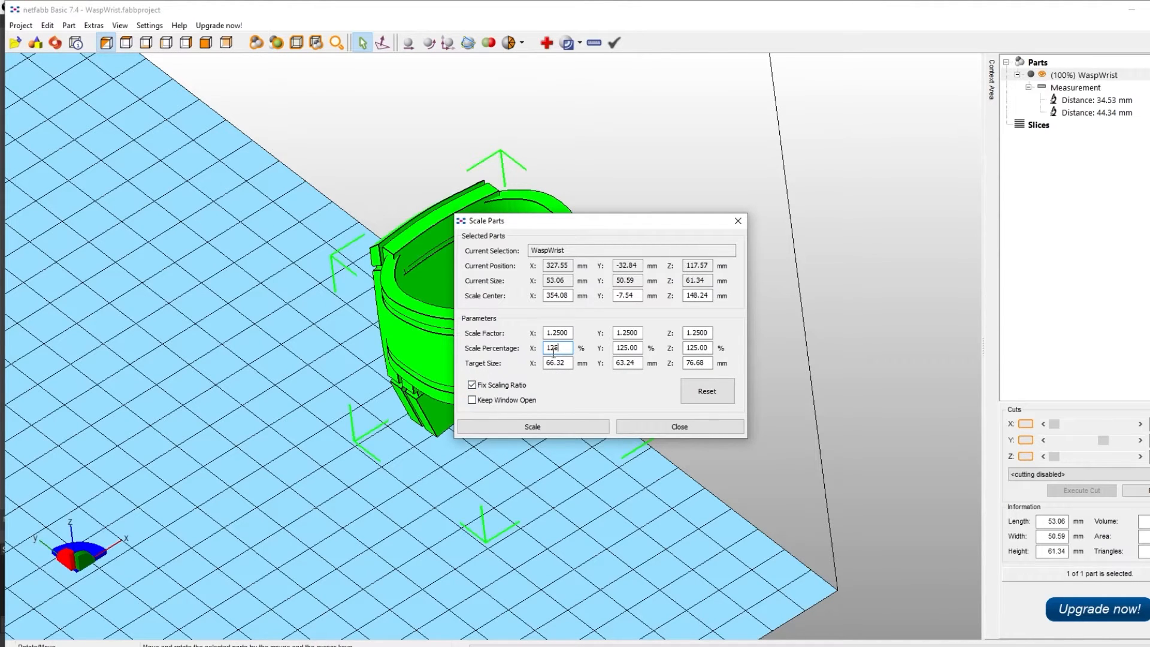
pyautogui.write('125')
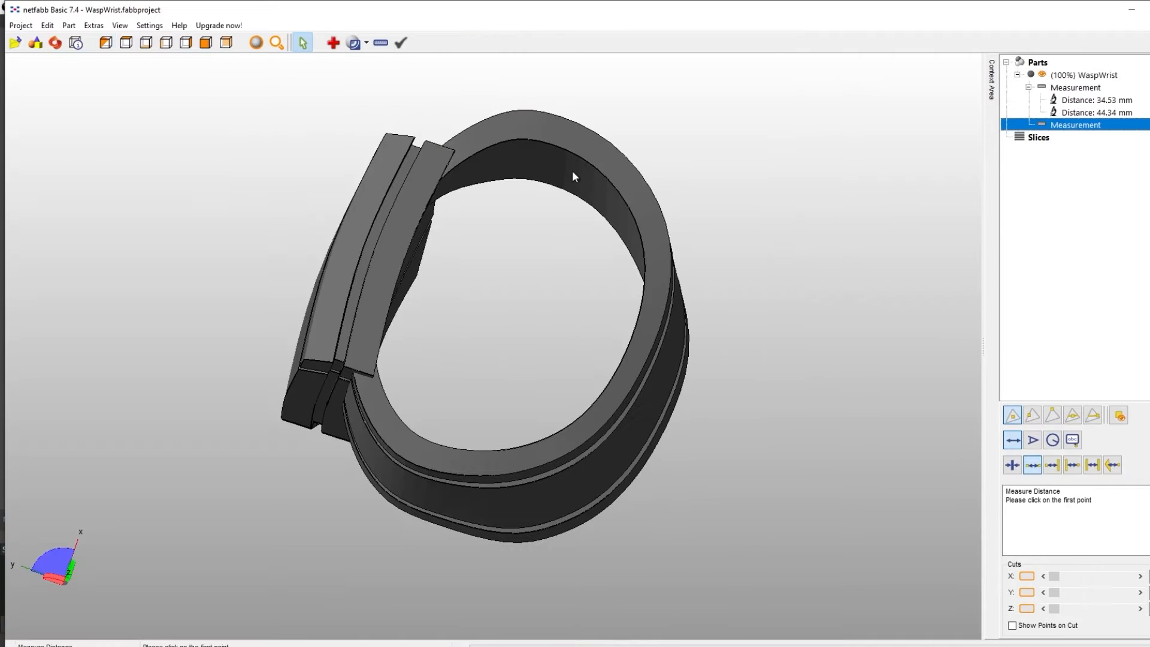
# Step: Re-measure the enlarged opening at 43.54 mm by 55.46 mm and bring up the Part menu
pyautogui.moveTo(574, 176); pyautogui.dragTo(361, 283)
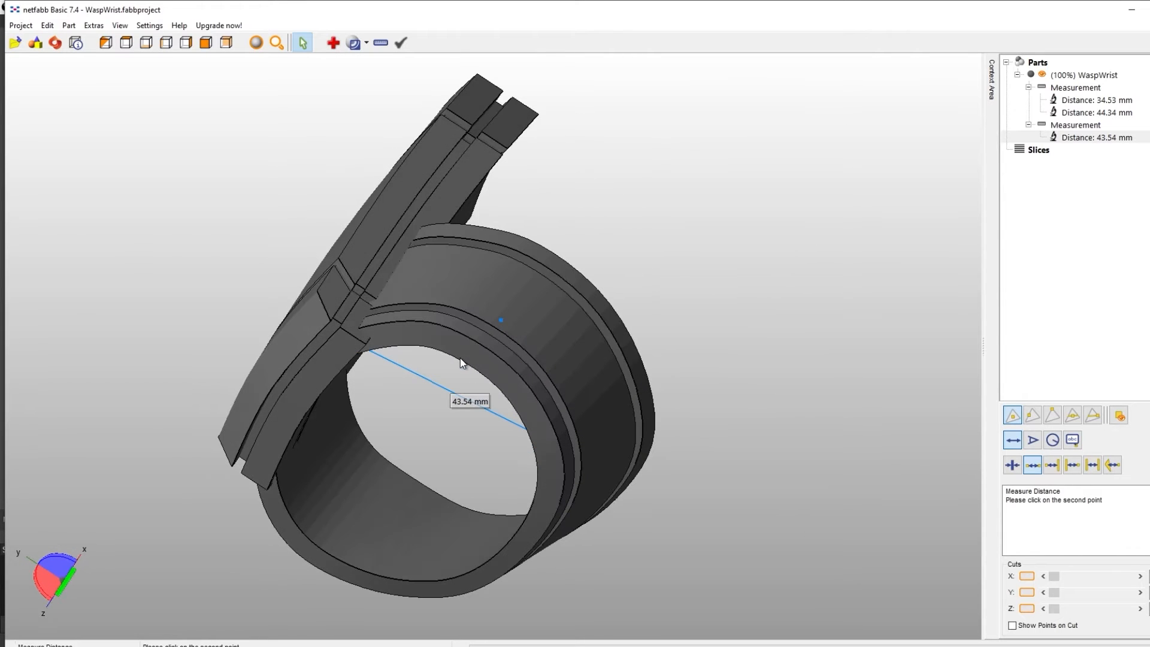
pyautogui.click(378, 505)
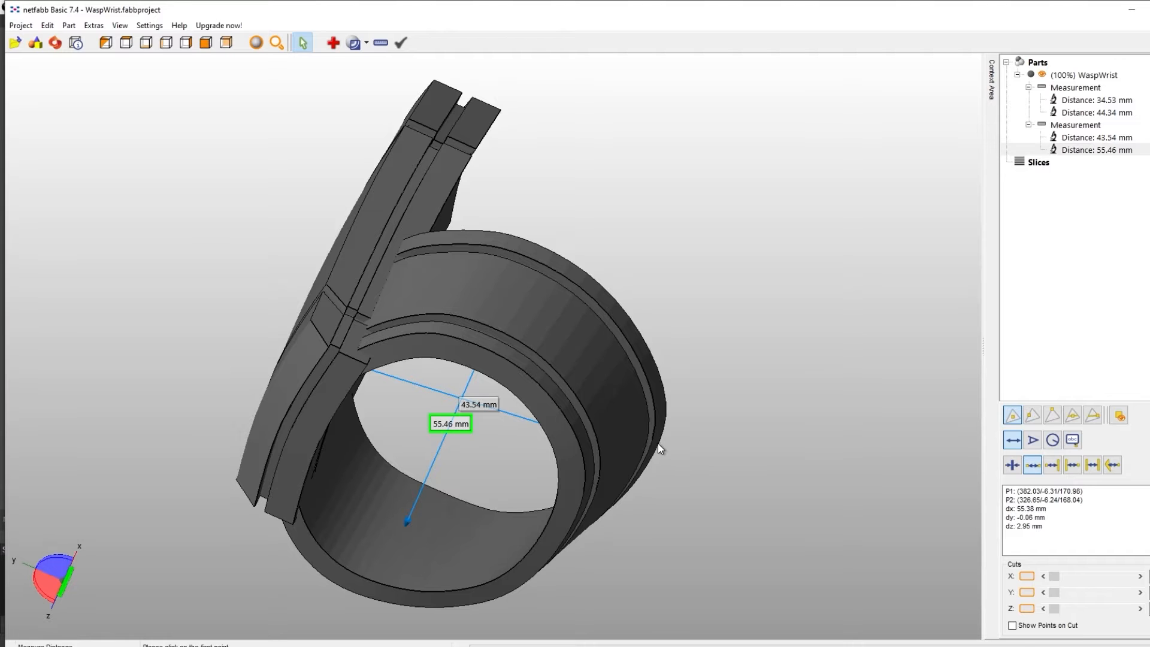
pyautogui.moveTo(660, 449); pyautogui.dragTo(668, 518)
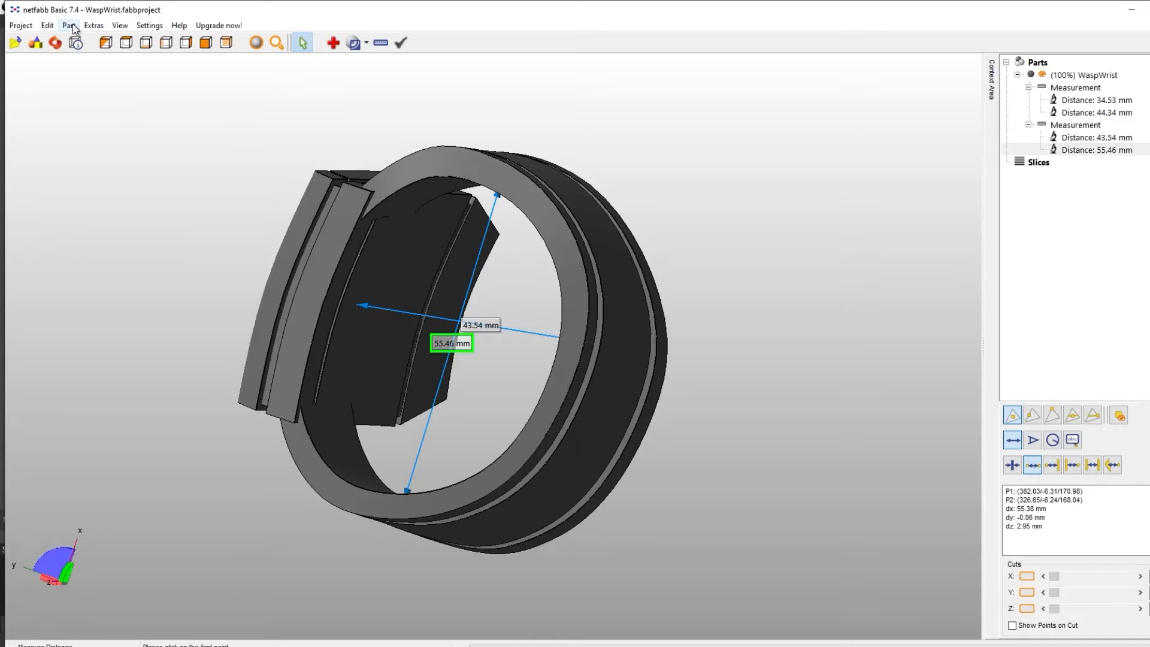
pyautogui.click(70, 26)
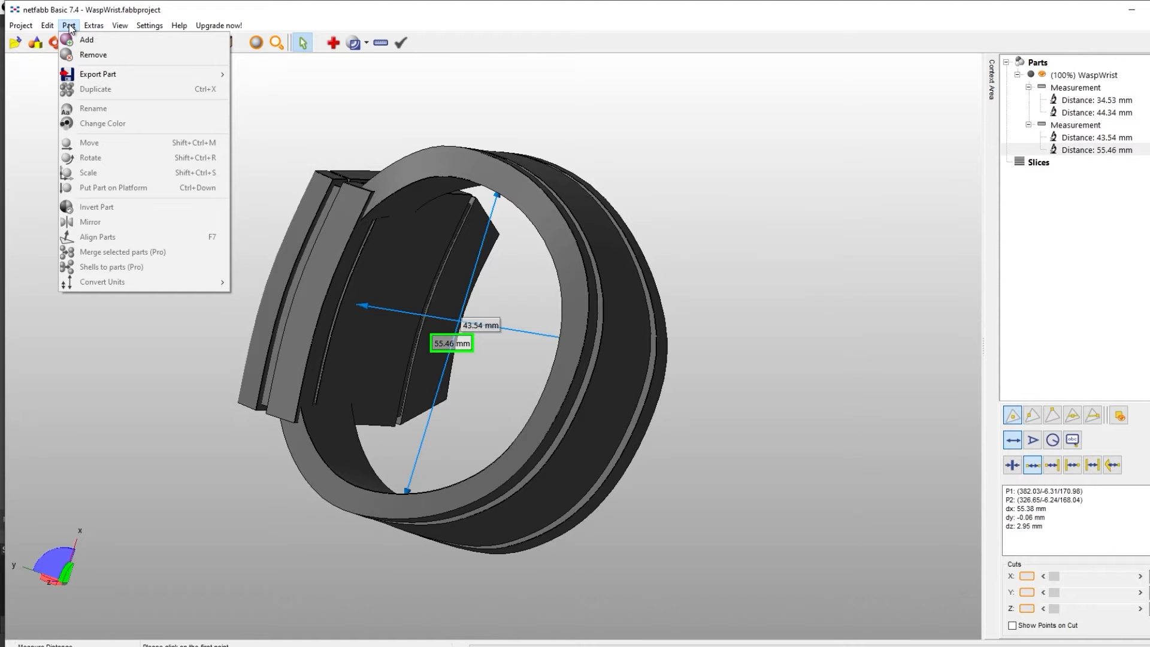
pyautogui.moveTo(97, 73)
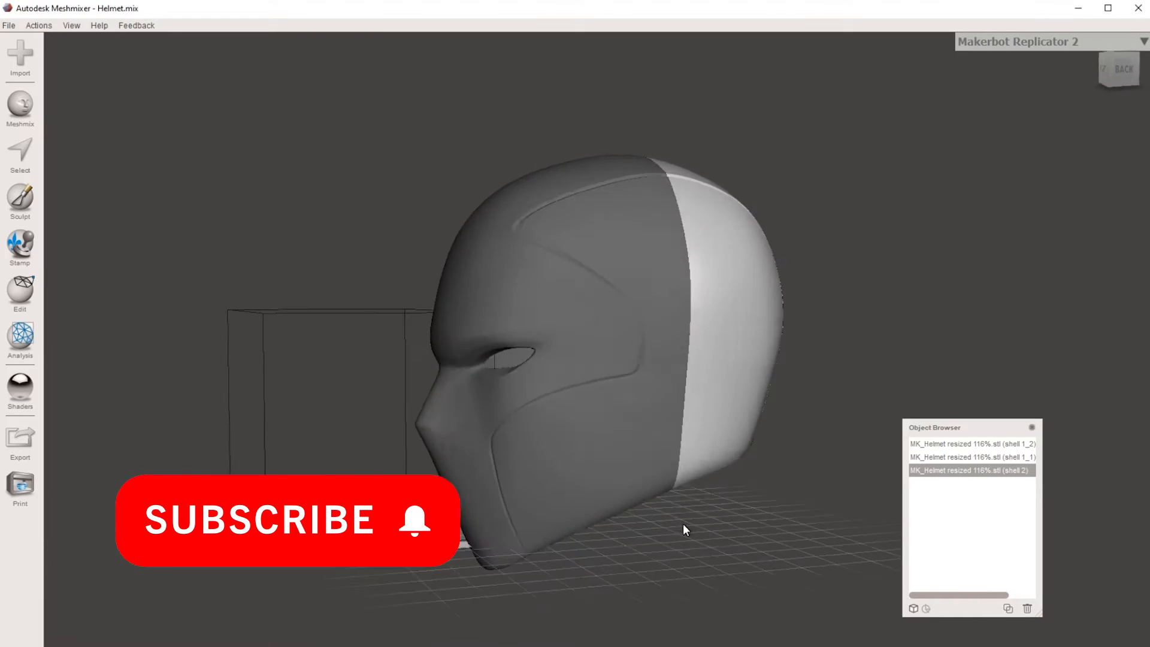
# Step: Delete the helmet's back shell, face it head-on and select shell 1_1
pyautogui.click(972, 457)
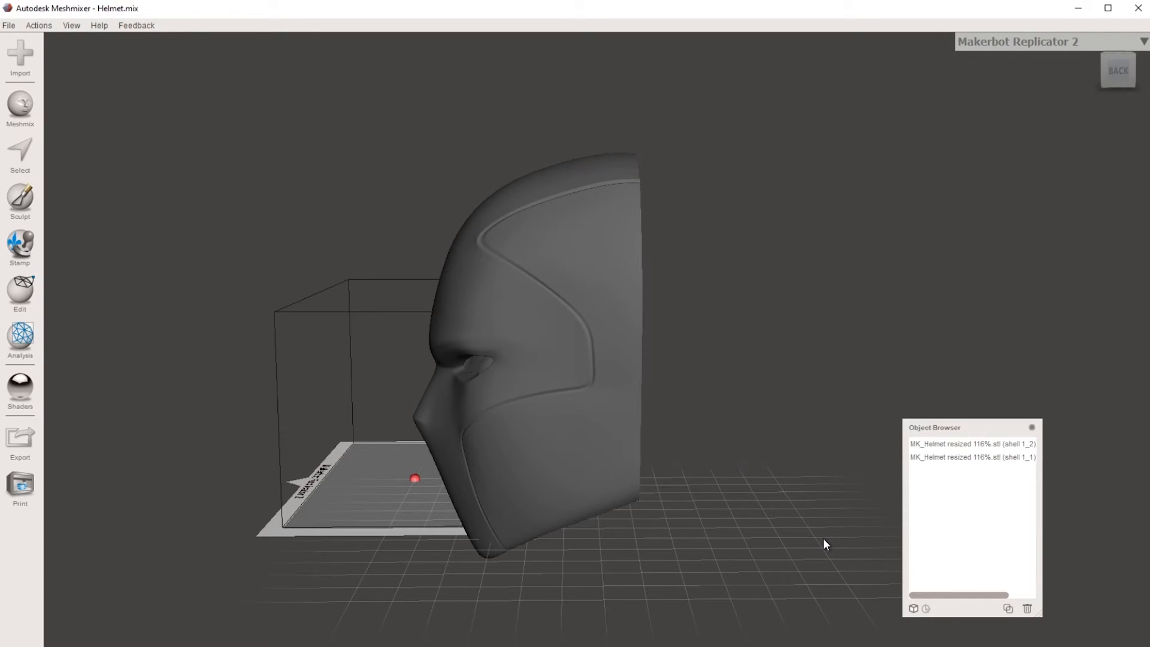
pyautogui.moveTo(825, 543); pyautogui.dragTo(541, 500)
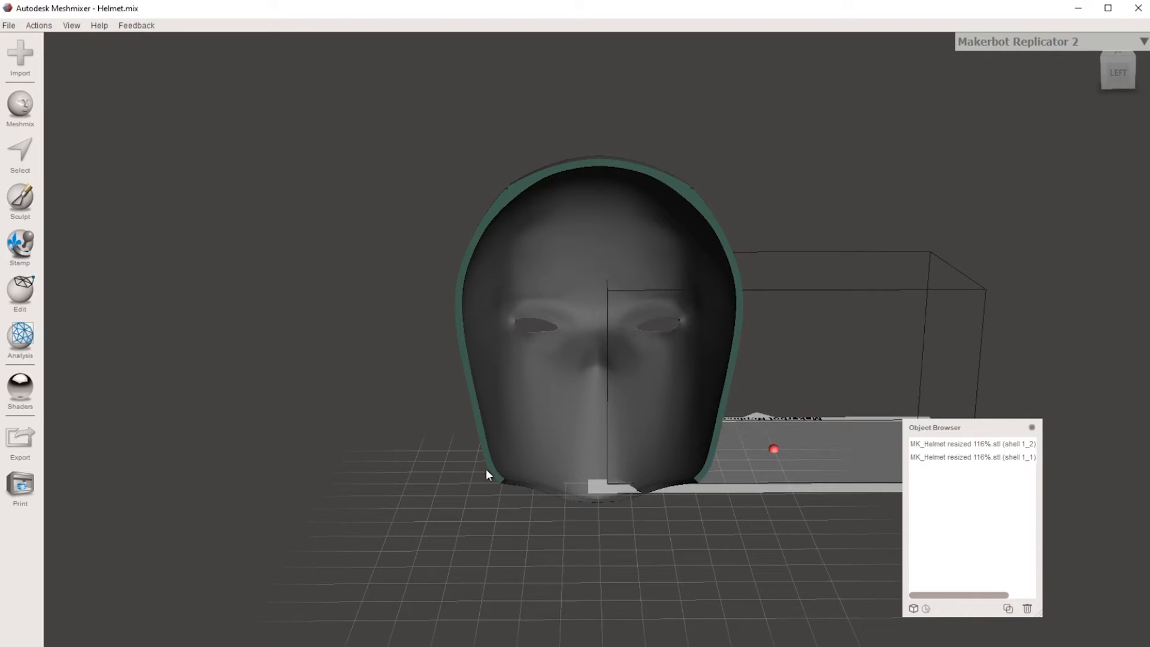
pyautogui.click(972, 457)
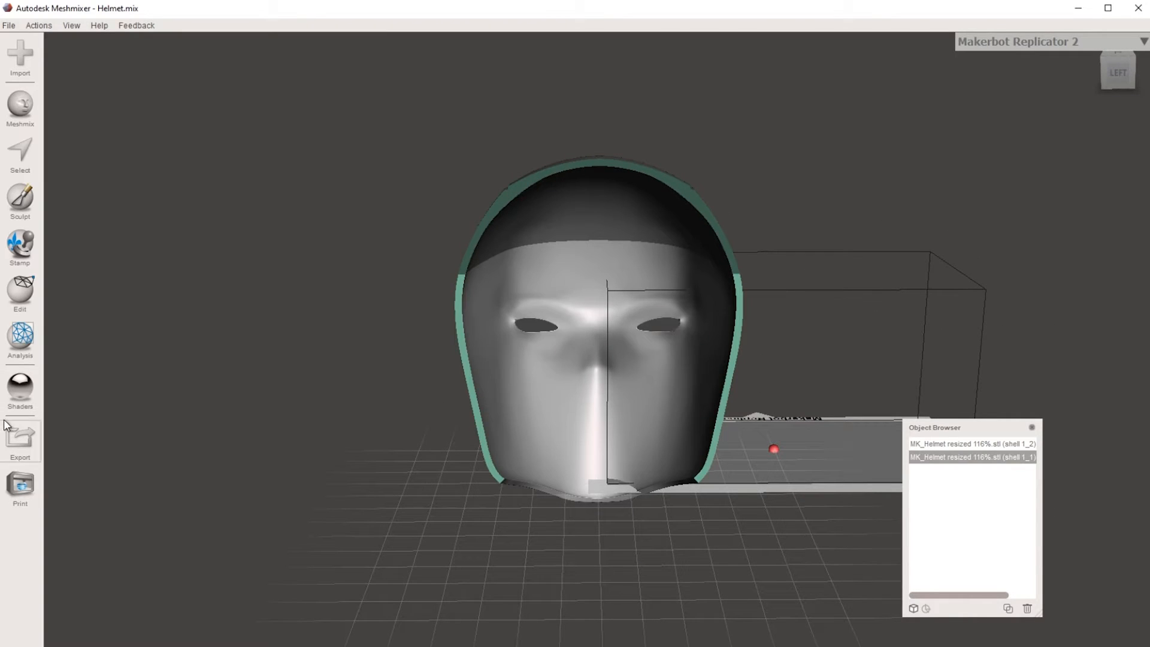
# Step: Measure the helmet's face width at eye level with Units/Dimensions, reading about 168.1 mm
pyautogui.click(20, 337)
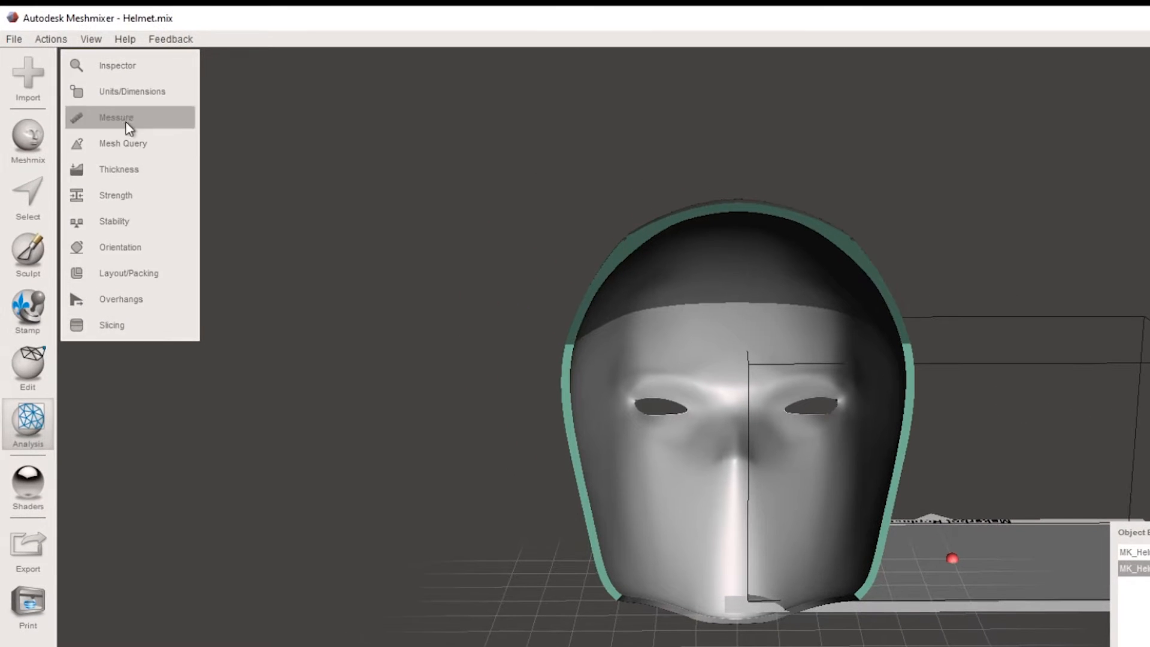
pyautogui.click(132, 91)
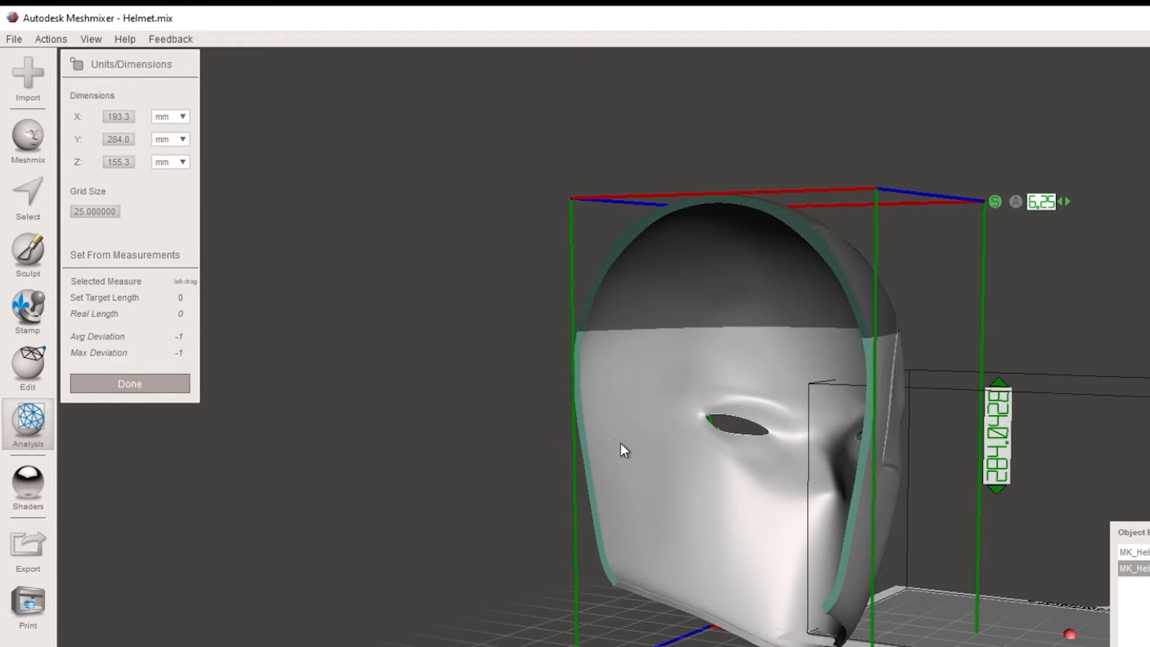
pyautogui.moveTo(619, 446); pyautogui.dragTo(880, 542)
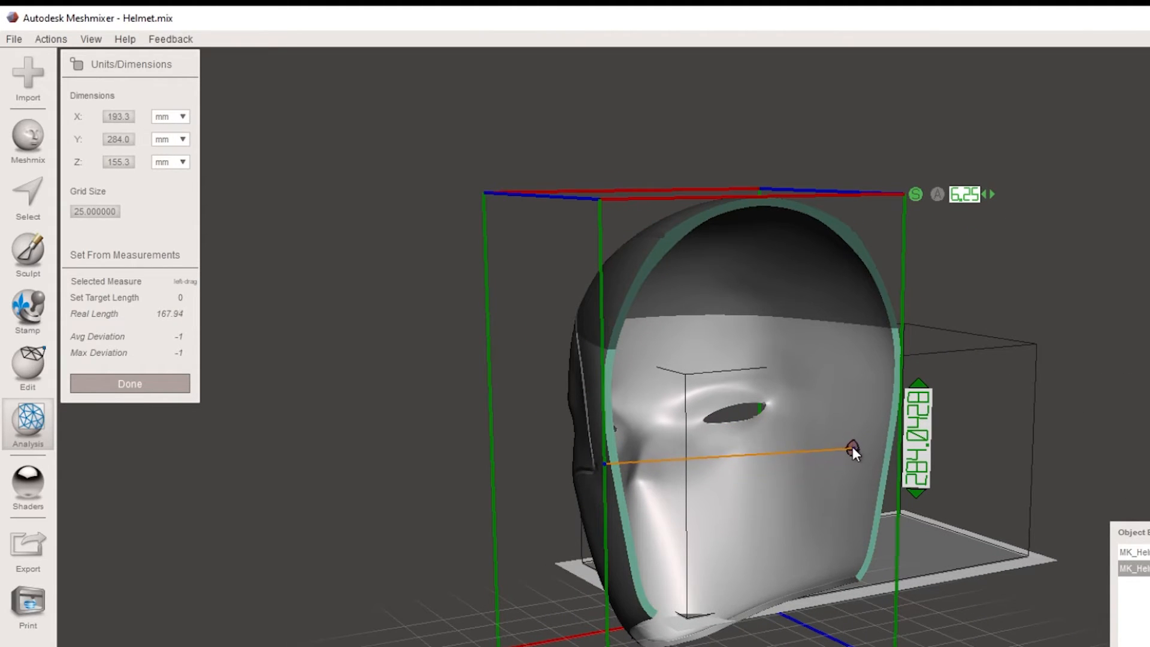
pyautogui.moveTo(850, 449); pyautogui.dragTo(850, 439)
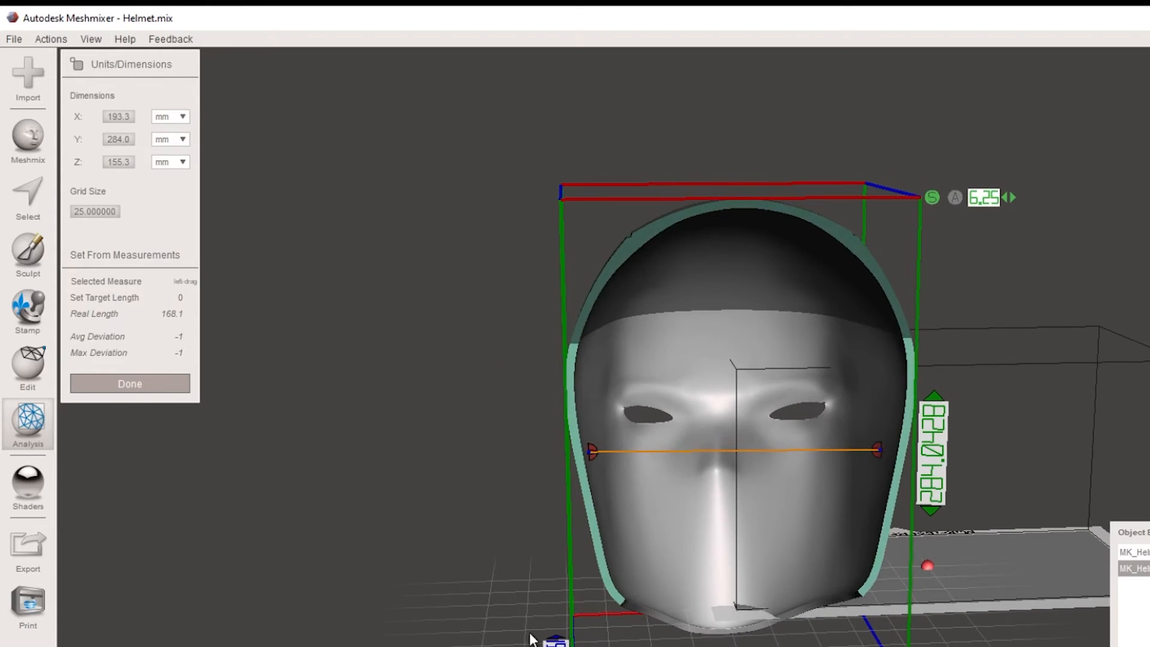
pyautogui.moveTo(194, 319)
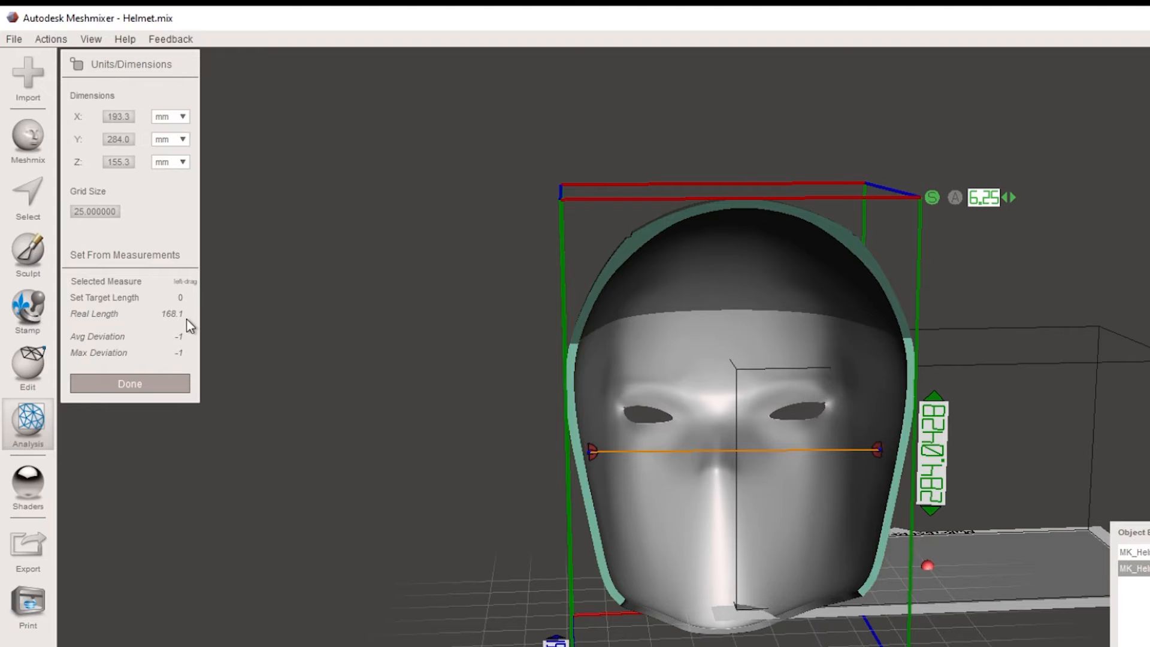
pyautogui.moveTo(702, 535)
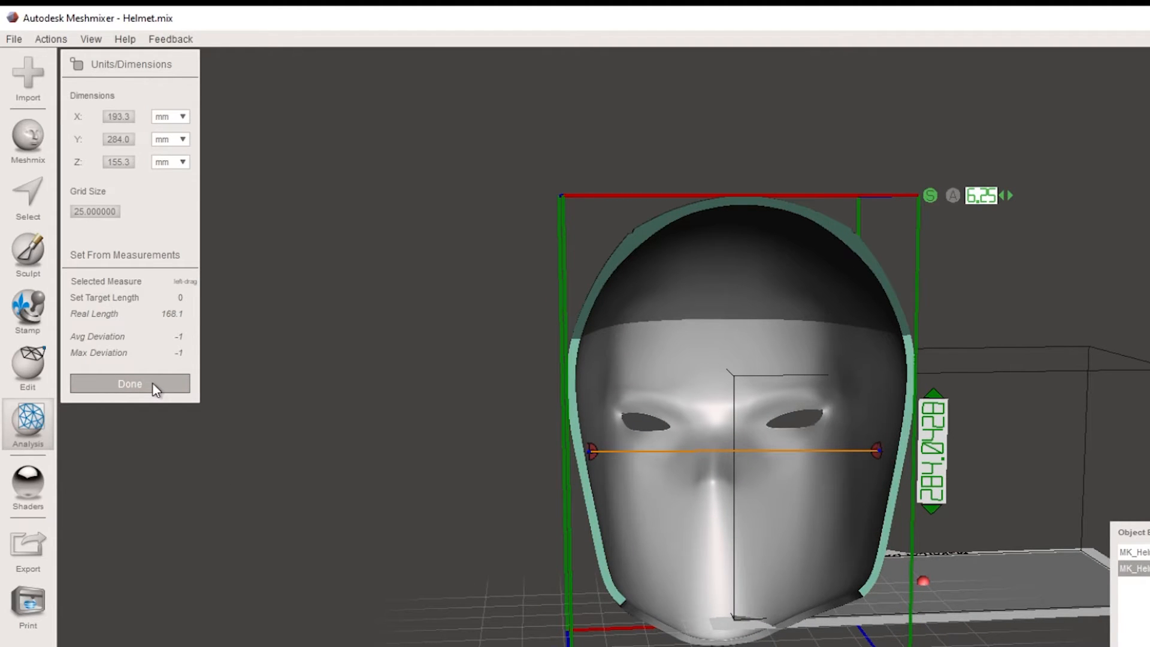
pyautogui.click(130, 383)
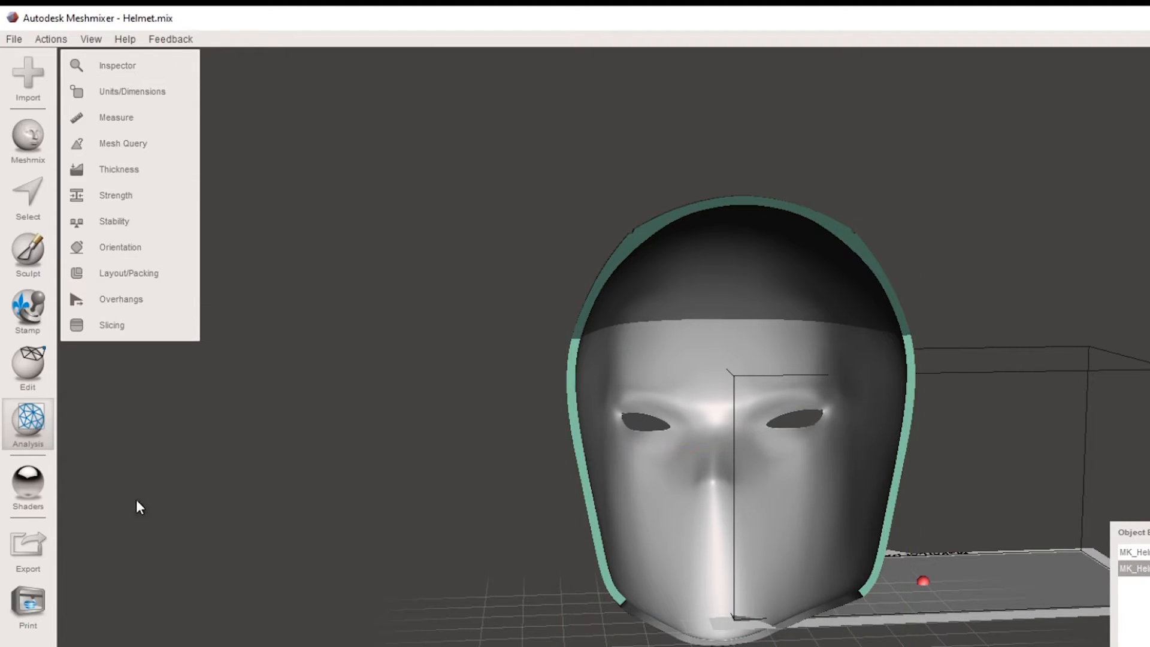
# Step: Apply a uniform 1.1 Transform scale, making the helmet about 212.67 × 228.27 × 170.85 mm
pyautogui.click(27, 367)
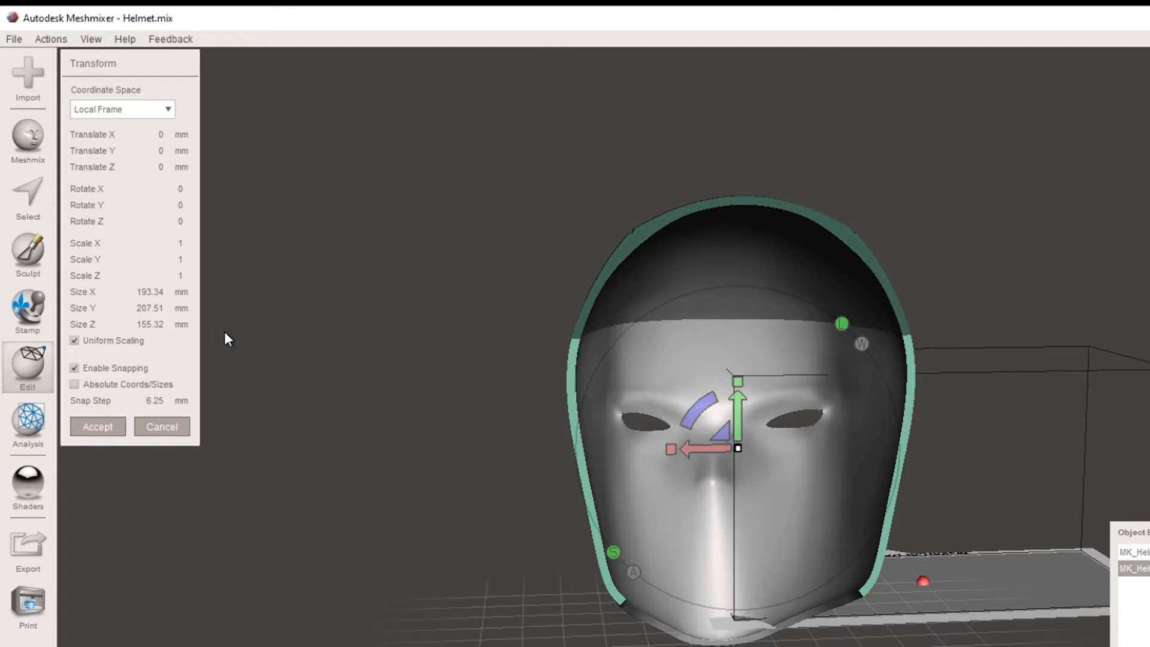
pyautogui.click(146, 308)
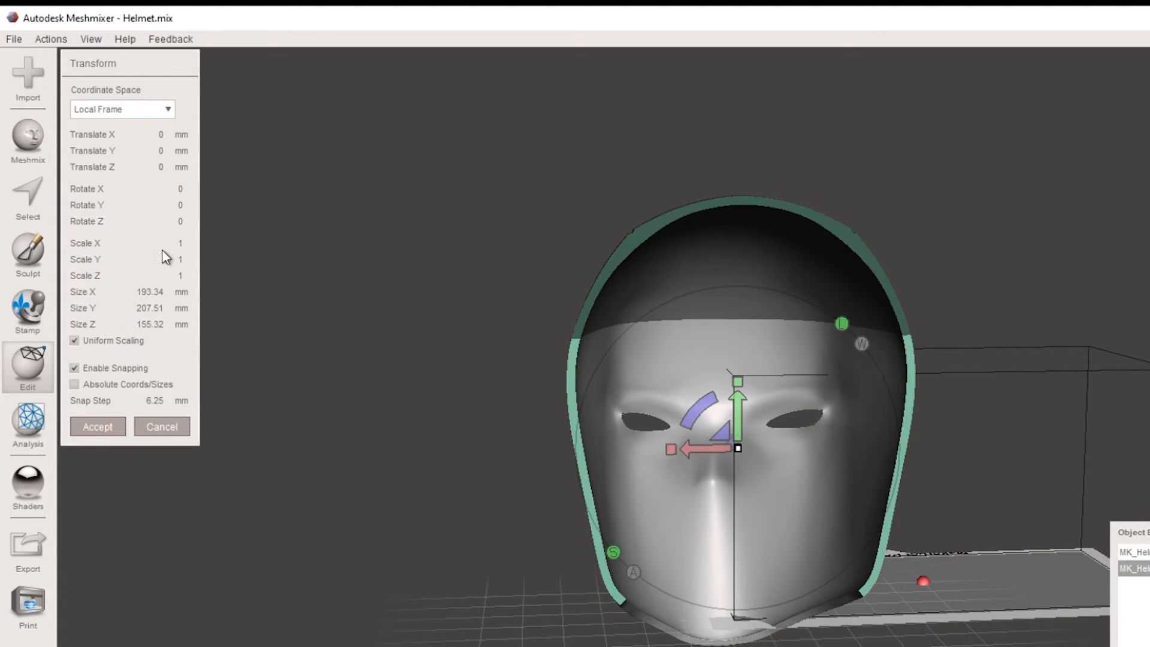
pyautogui.click(73, 340)
pyautogui.write('.1')
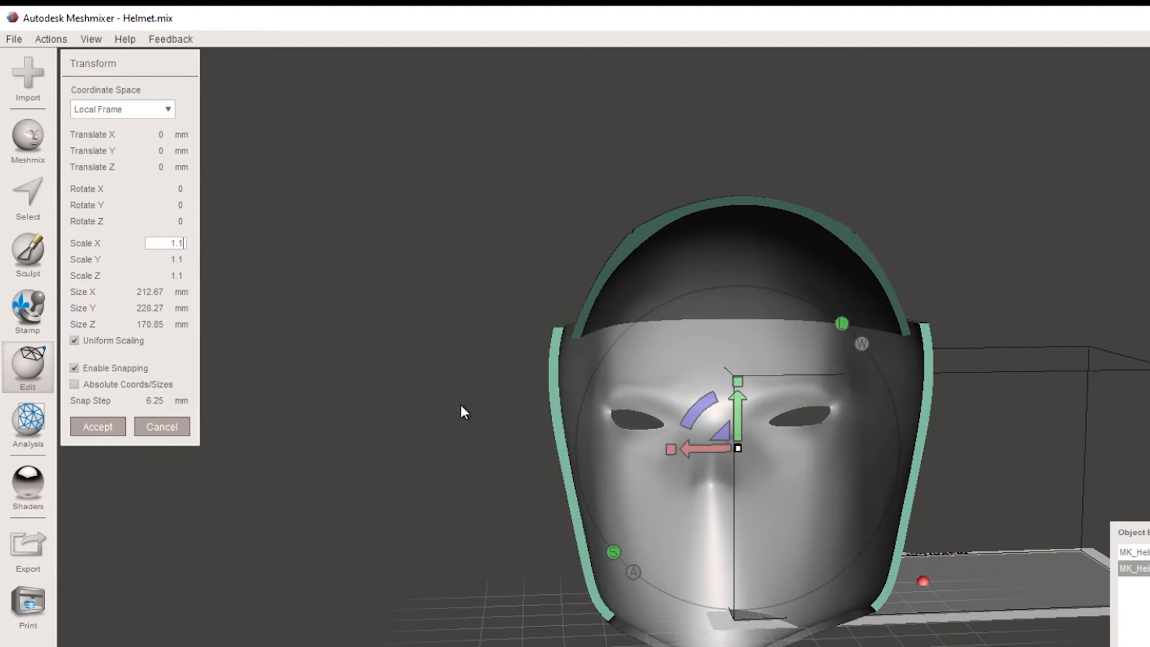
pyautogui.moveTo(611, 522)
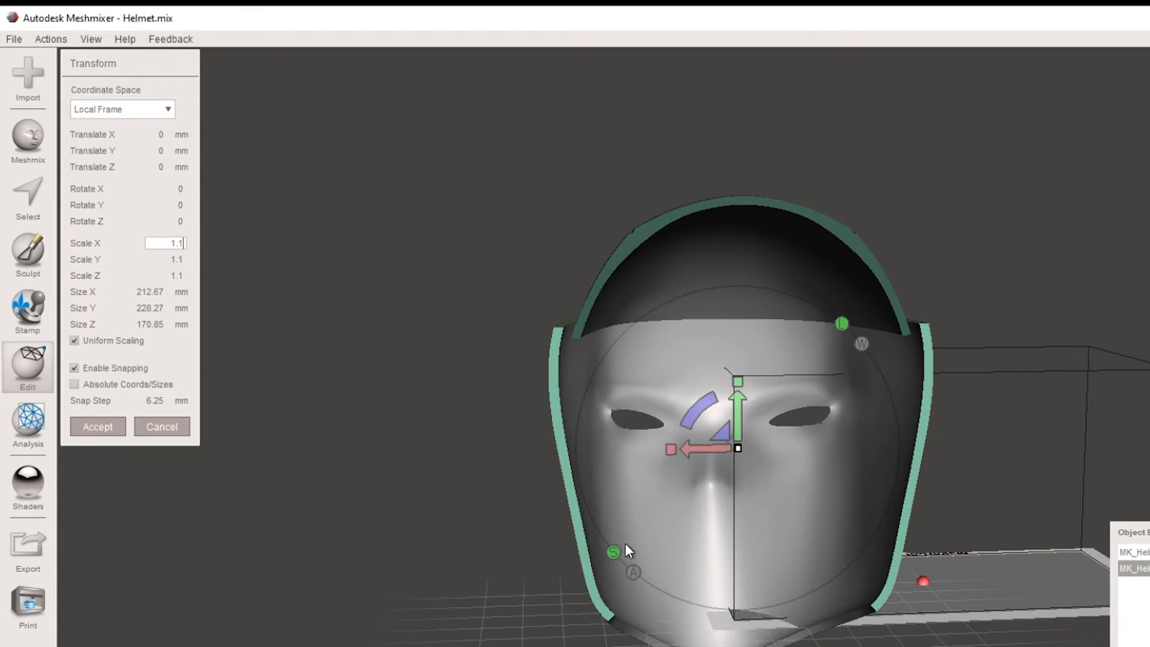
pyautogui.moveTo(586, 478)
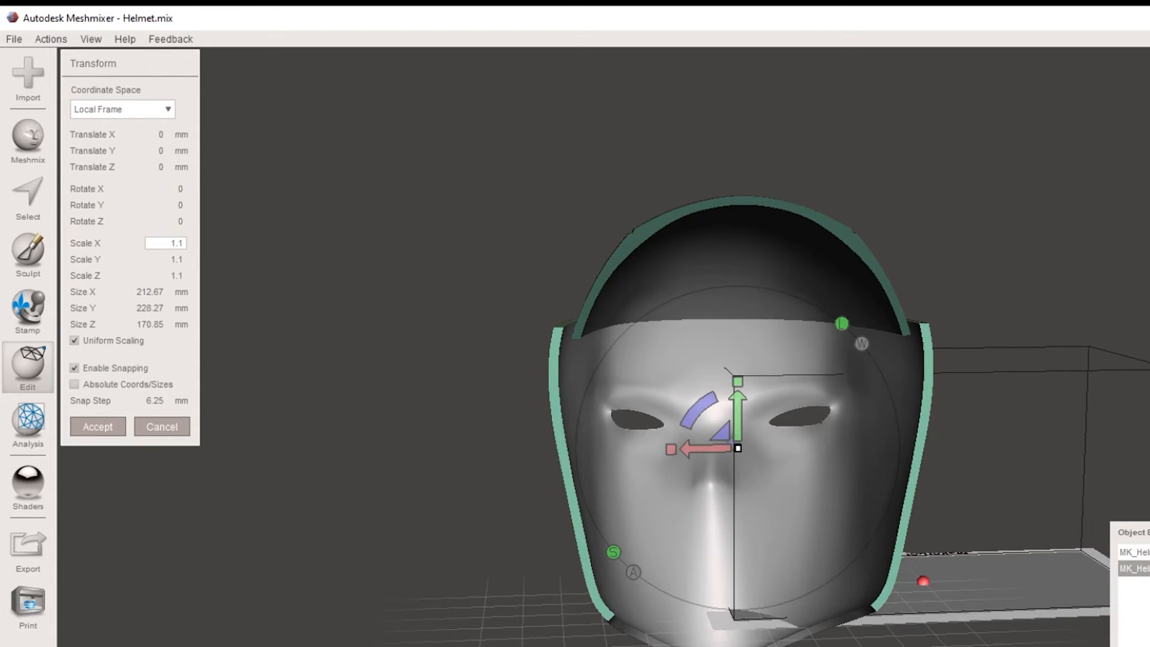
pyautogui.moveTo(276, 416)
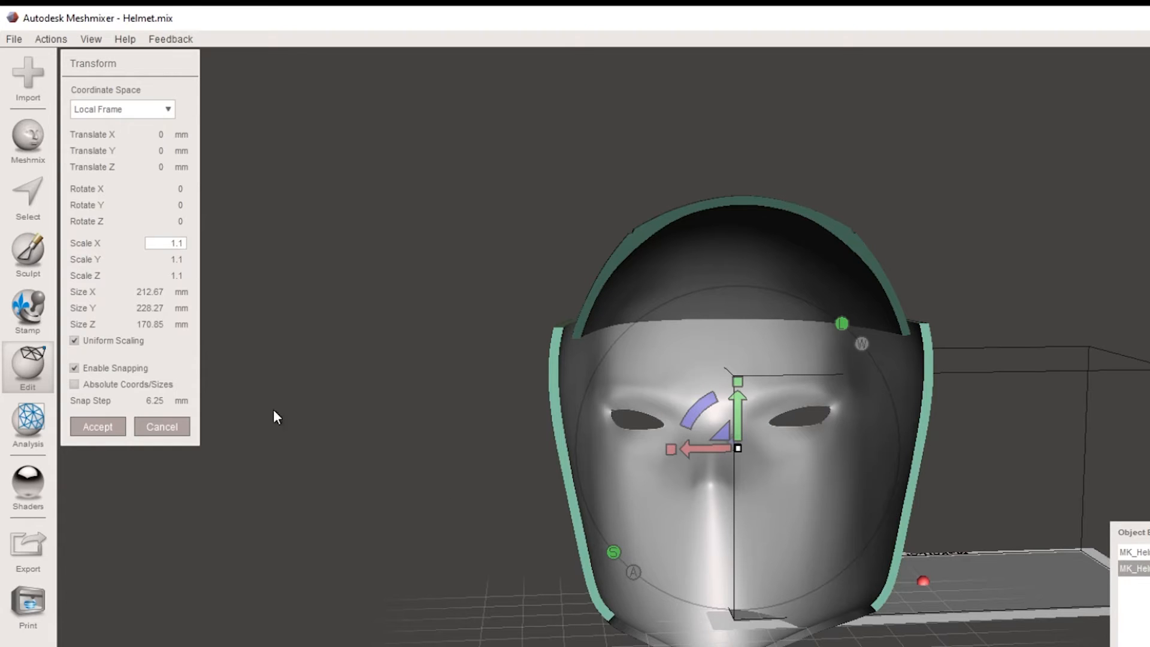
pyautogui.moveTo(743, 303)
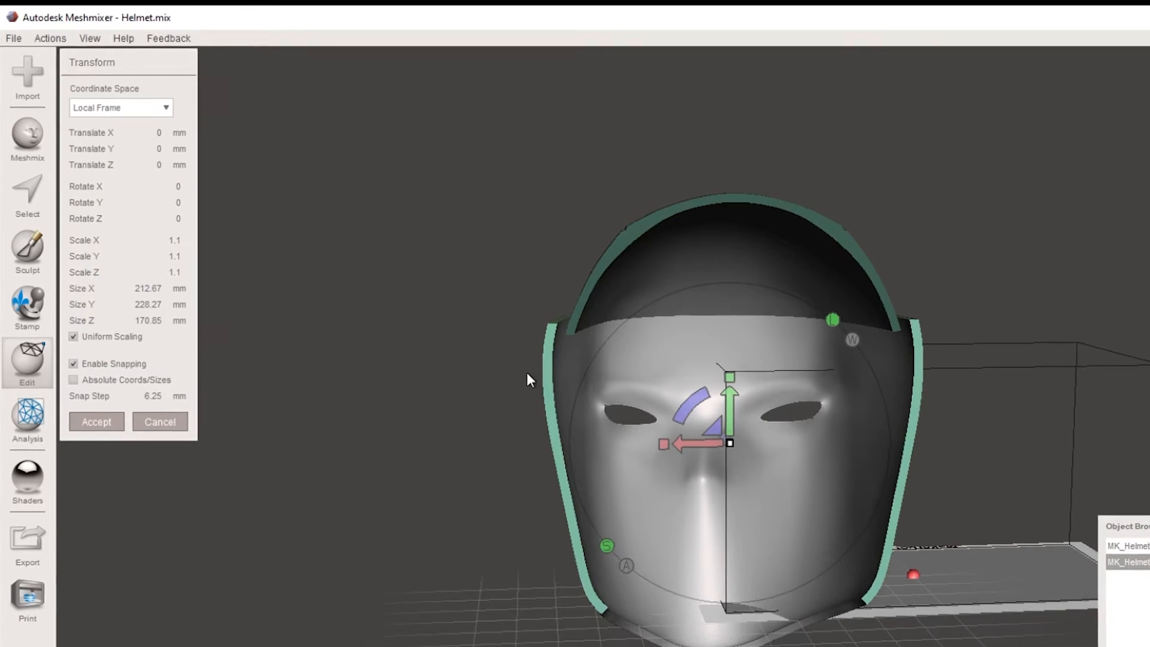
pyautogui.click(96, 421)
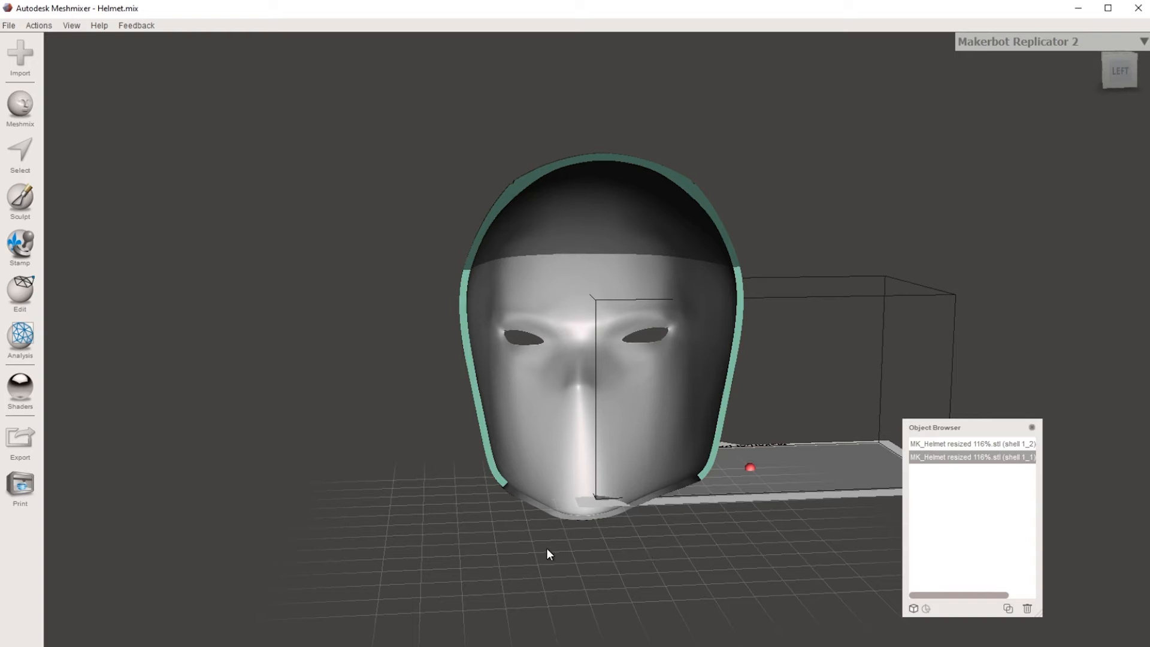
pyautogui.moveTo(573, 554)
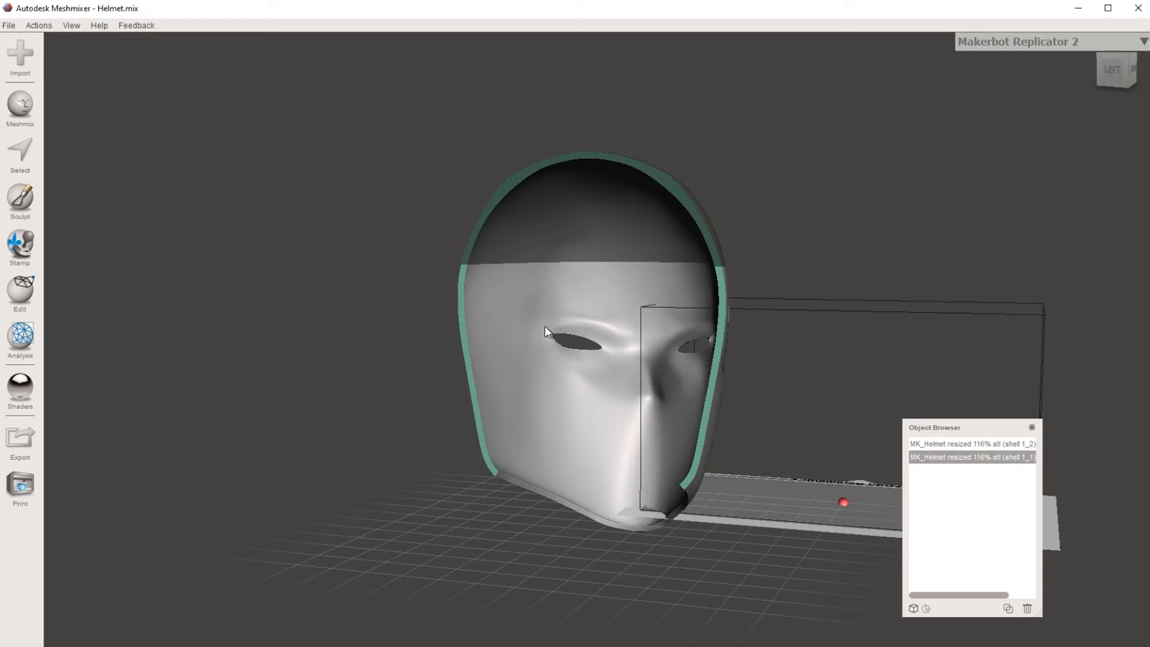
pyautogui.moveTo(517, 428)
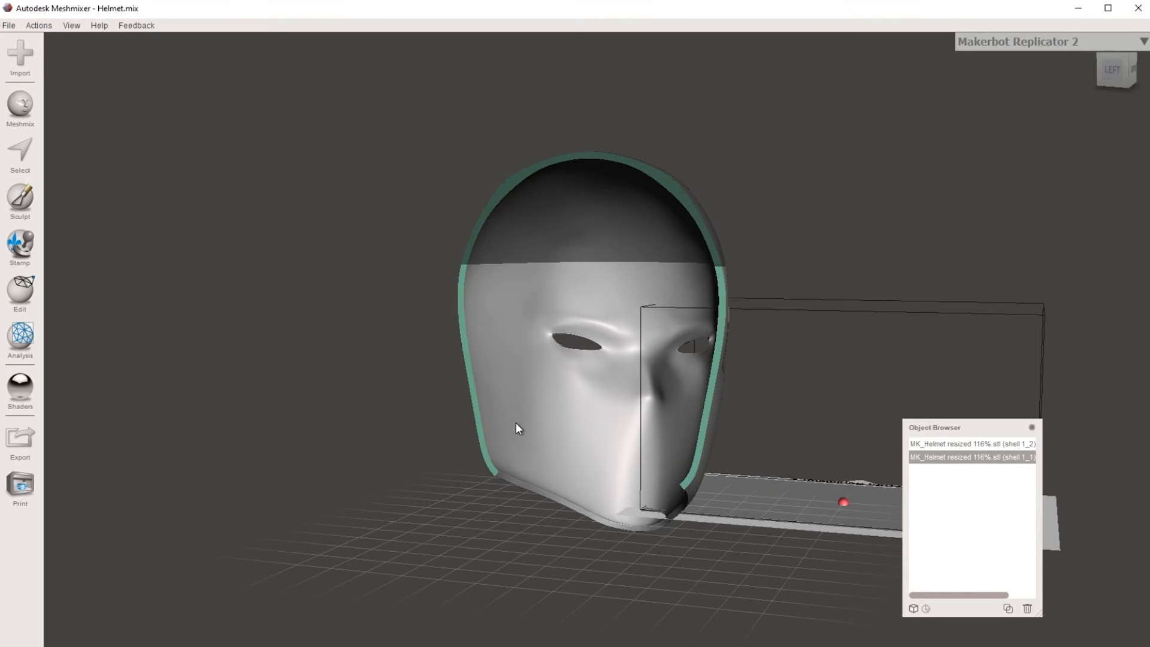
pyautogui.moveTo(518, 428); pyautogui.dragTo(491, 371)
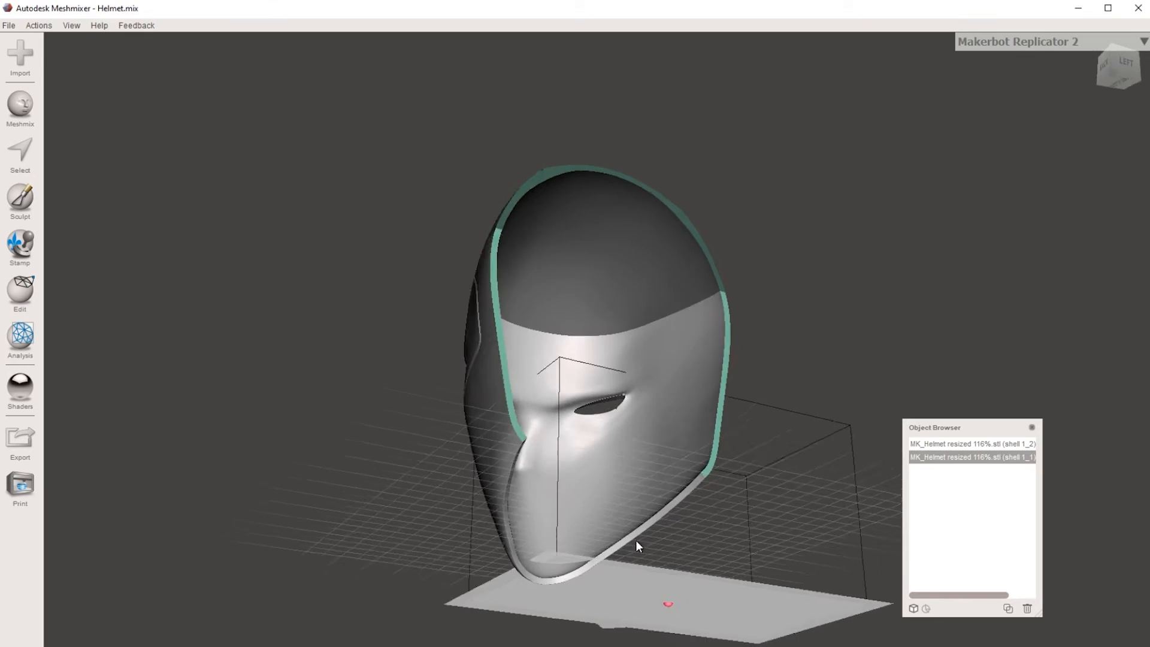
pyautogui.moveTo(636, 546); pyautogui.dragTo(652, 251)
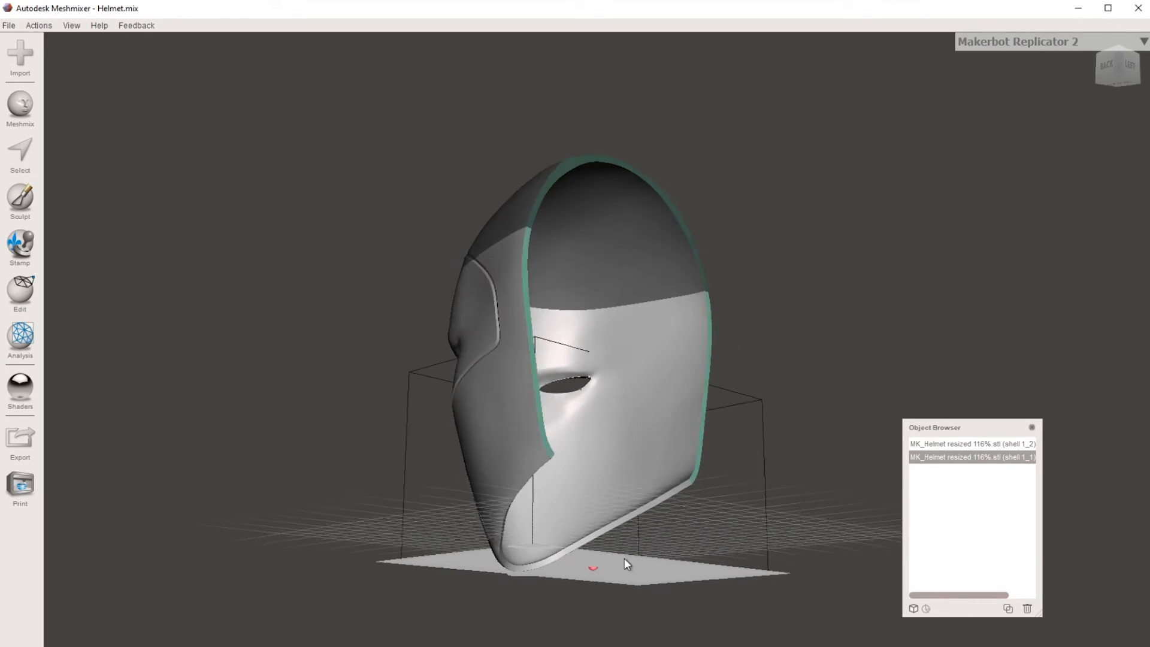
pyautogui.moveTo(625, 563); pyautogui.dragTo(642, 455)
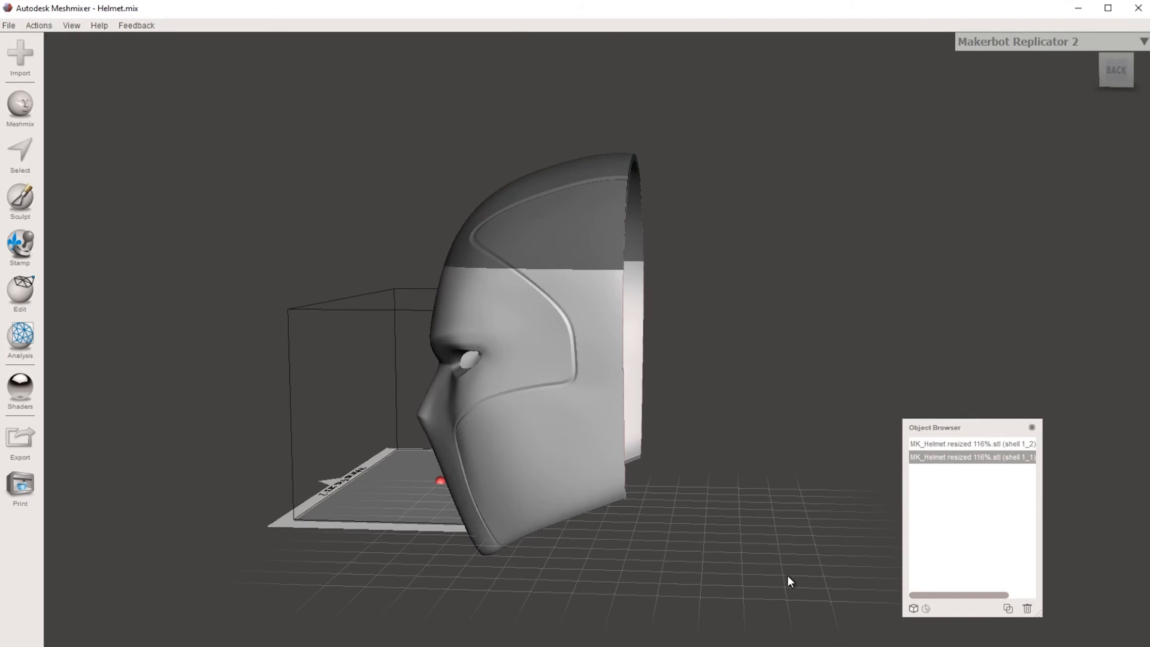
pyautogui.moveTo(788, 580); pyautogui.dragTo(601, 564)
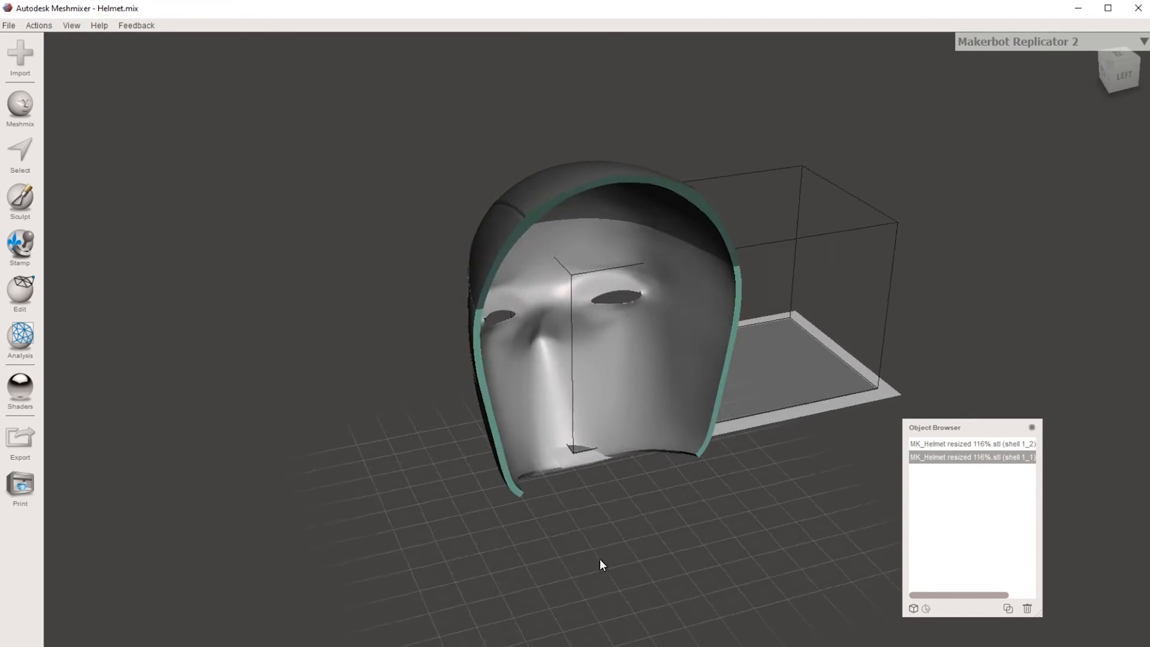
pyautogui.moveTo(600, 564); pyautogui.dragTo(580, 535)
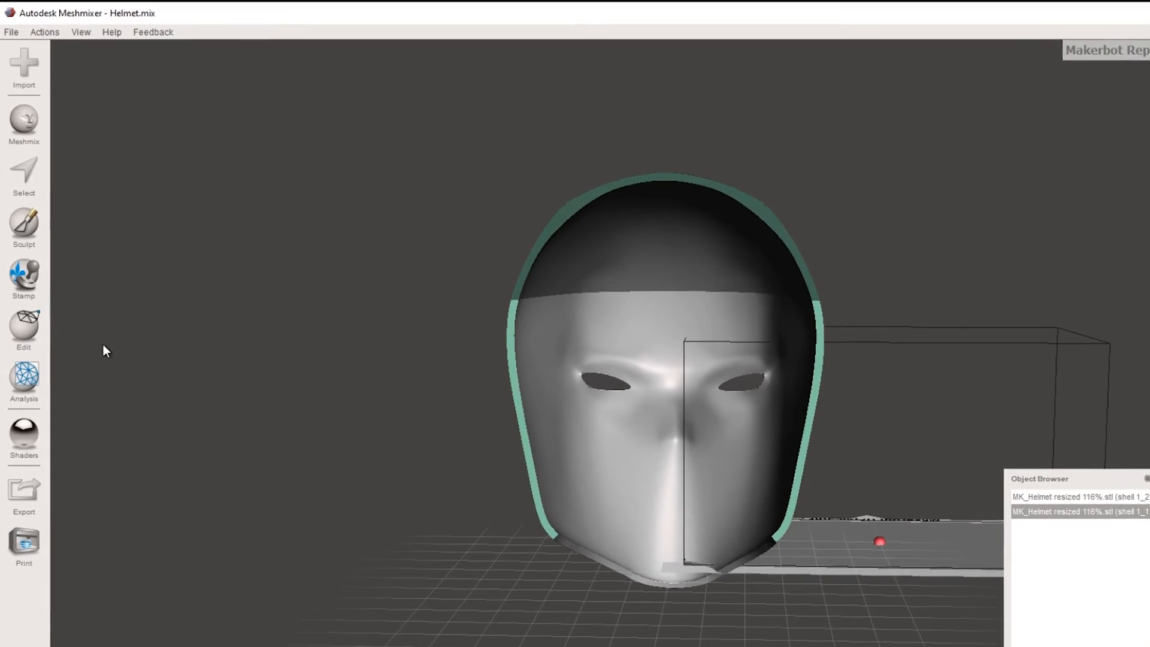
# Step: Position a Plane Cut at the lower edge of the helmet's white band
pyautogui.click(22, 328)
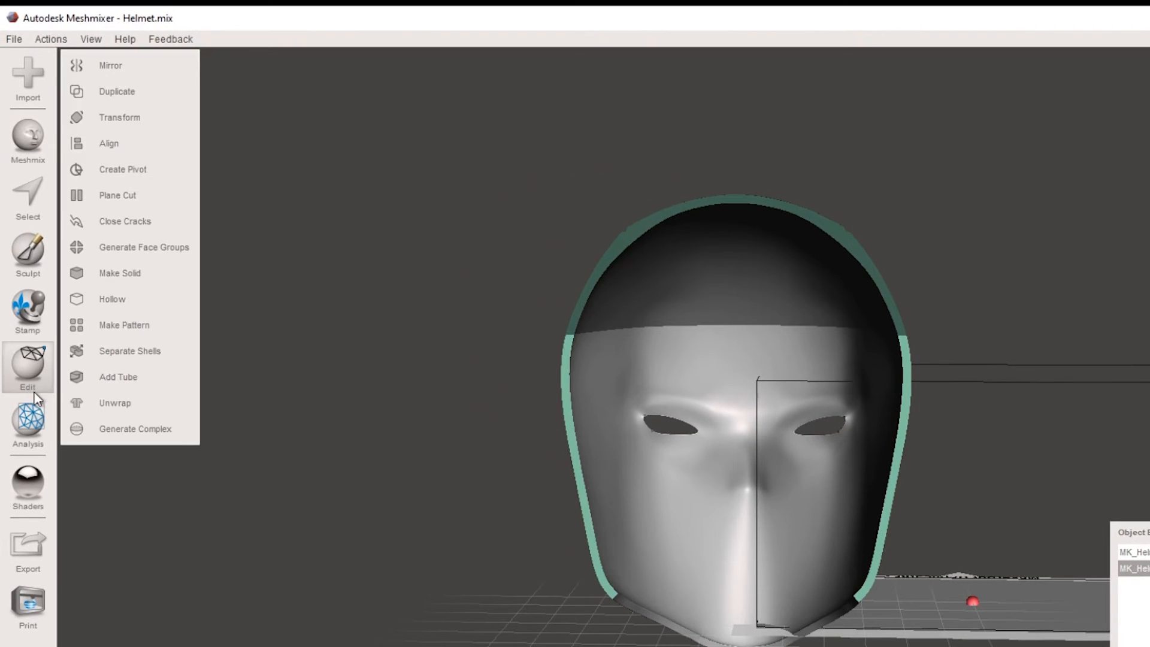
pyautogui.moveTo(158, 195)
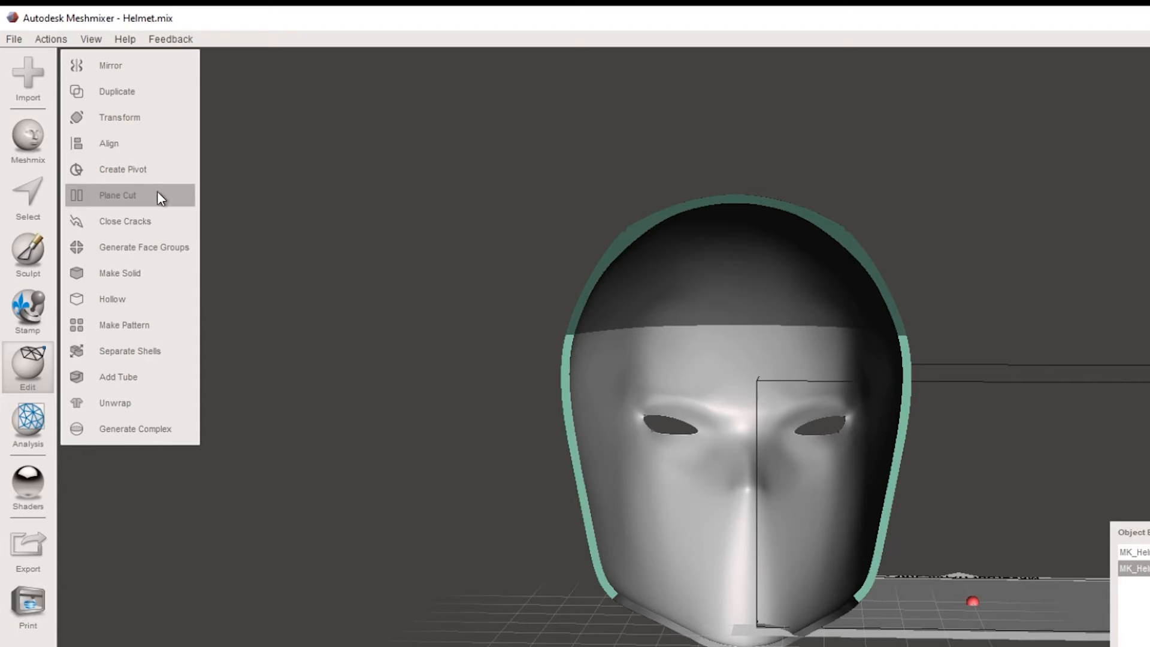
pyautogui.click(116, 195)
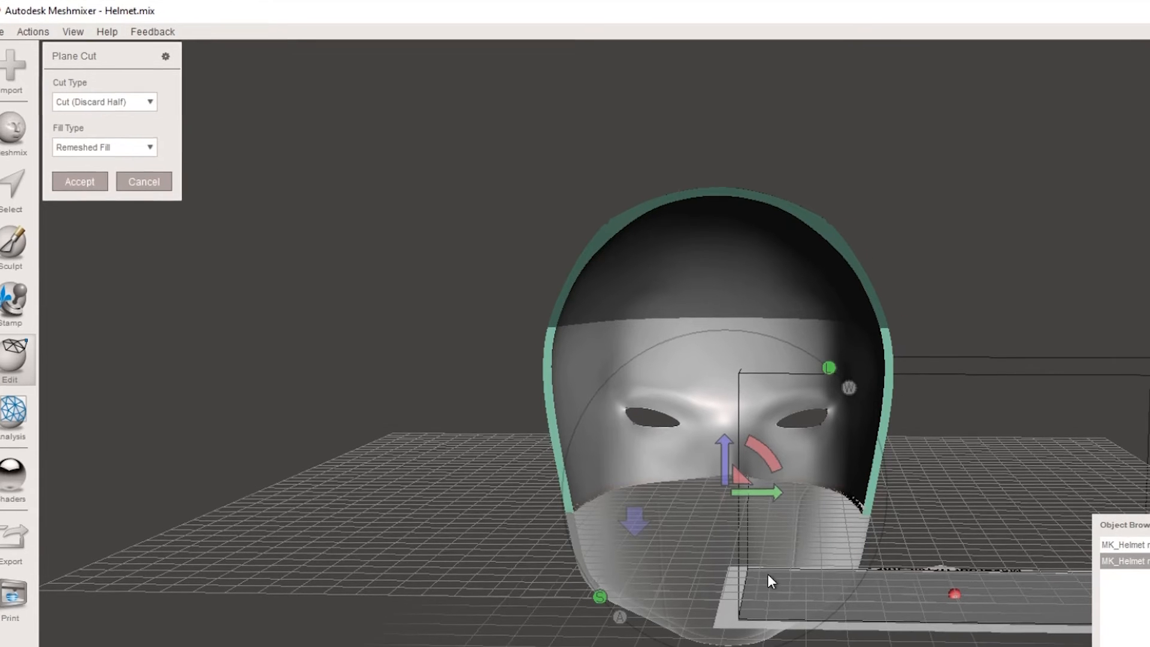
pyautogui.moveTo(769, 581); pyautogui.dragTo(498, 625)
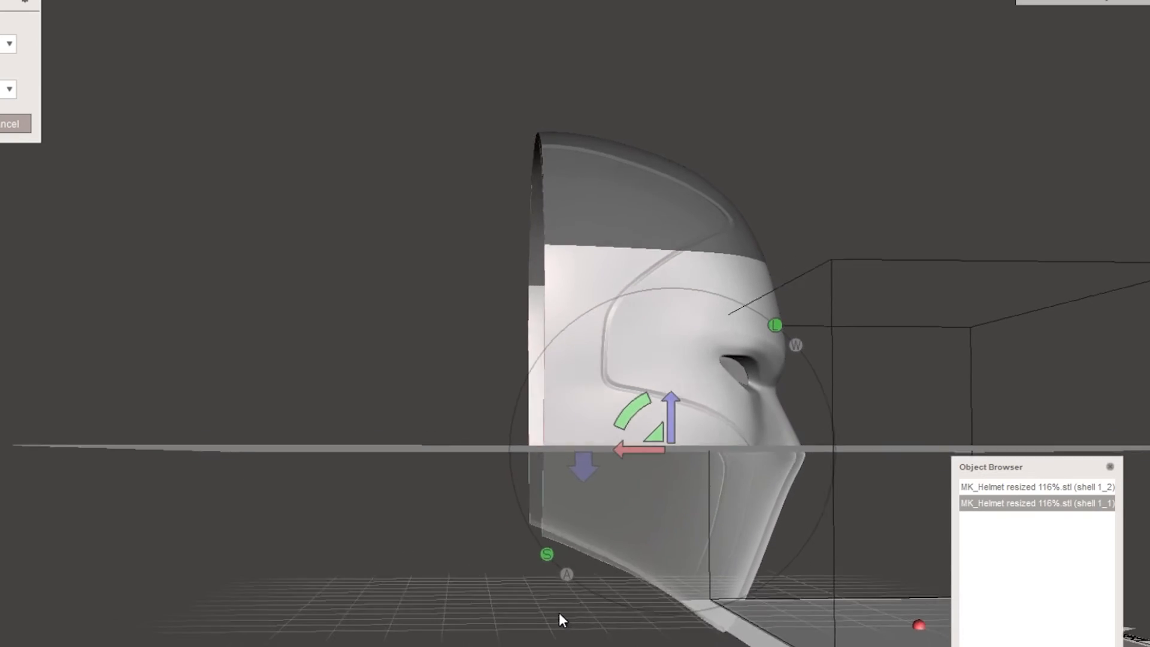
pyautogui.moveTo(561, 619); pyautogui.dragTo(664, 428)
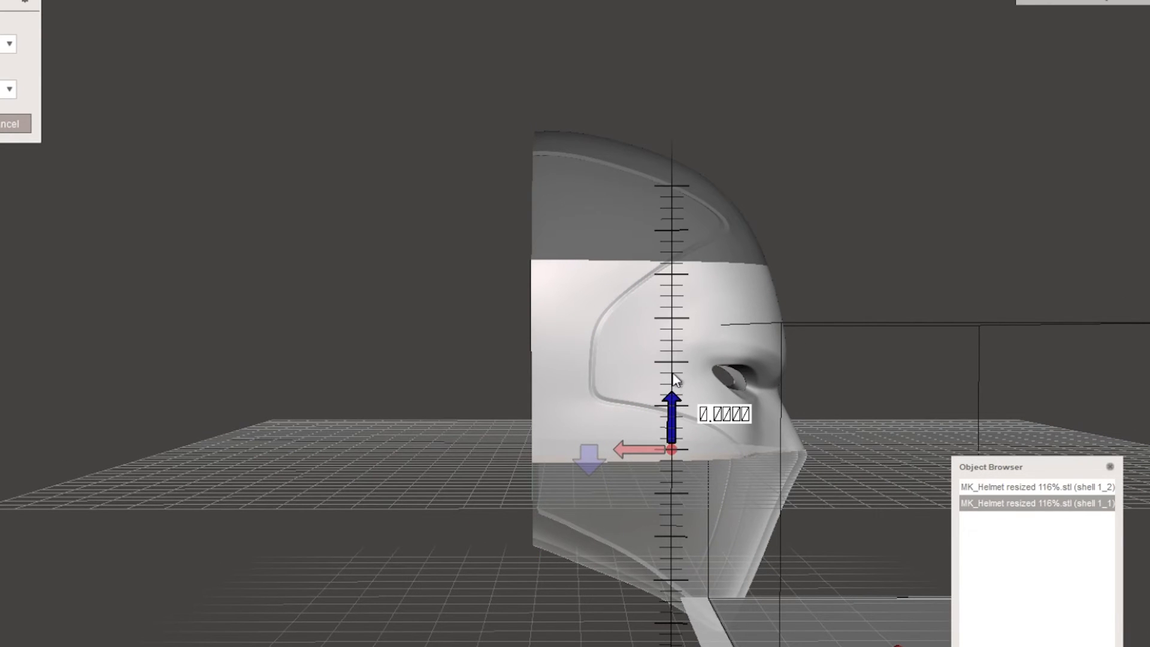
pyautogui.moveTo(672, 400); pyautogui.dragTo(672, 322)
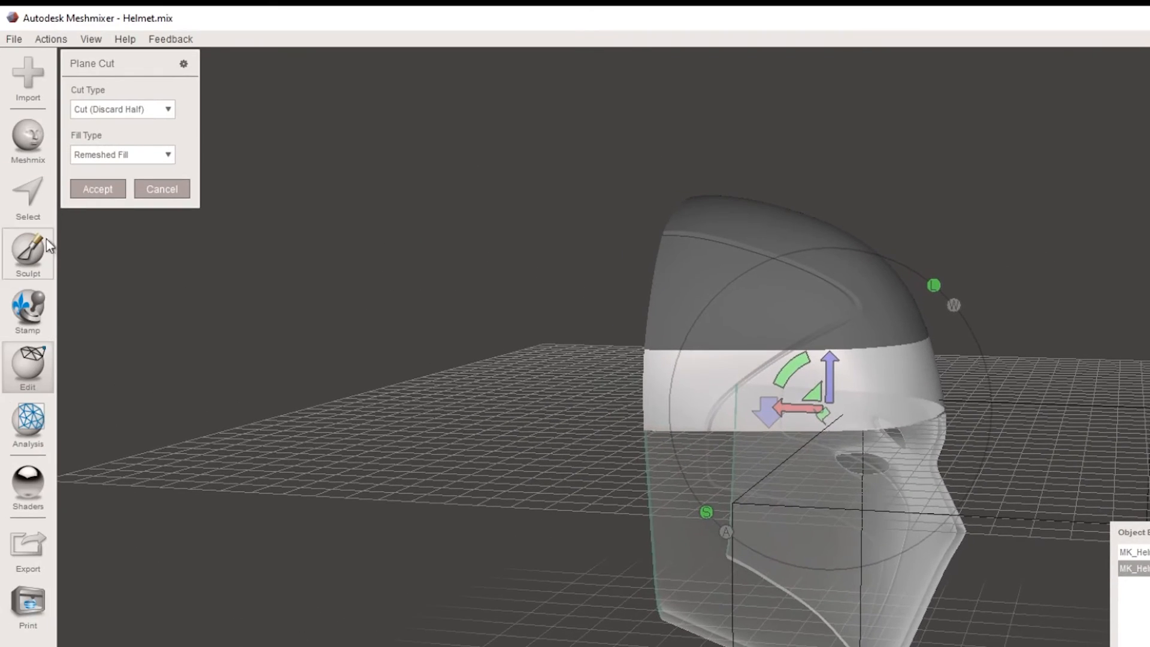
# Step: Slice keeping both halves with Remeshed Fill and select the newly separated piece
pyautogui.click(122, 109)
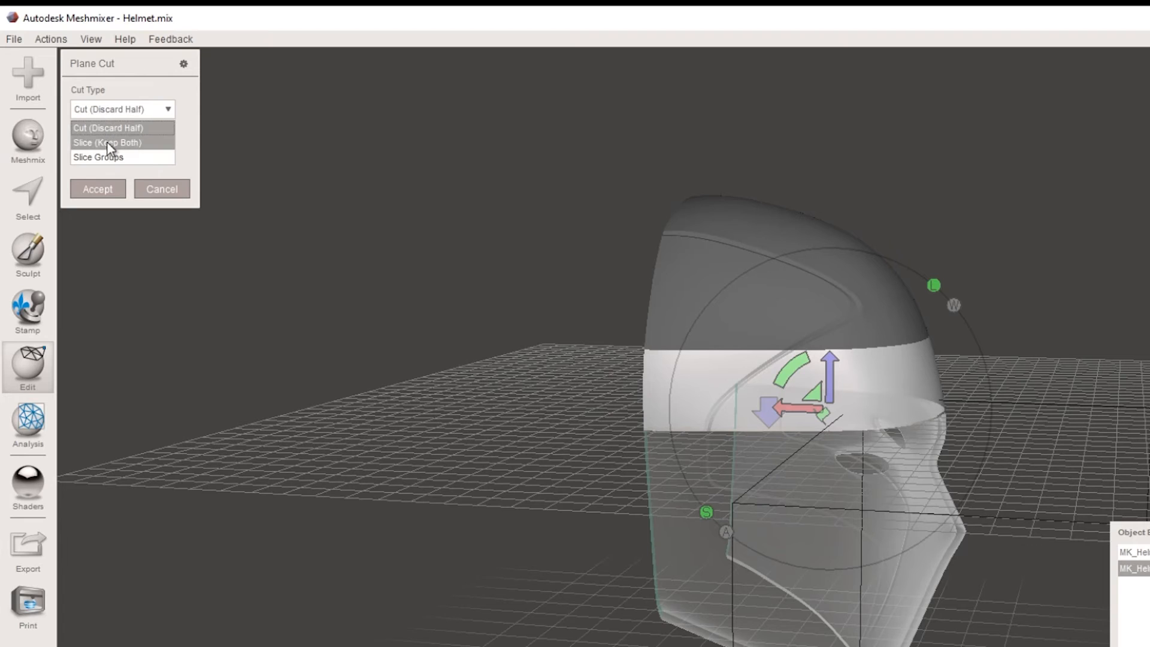
pyautogui.click(106, 142)
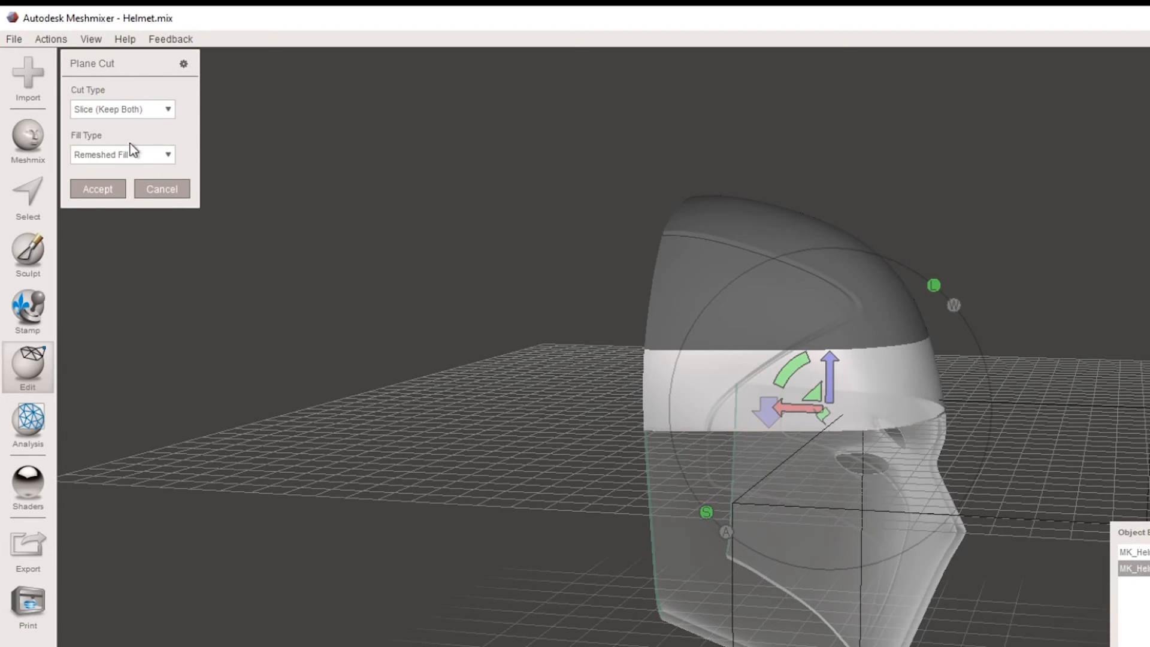
pyautogui.click(122, 155)
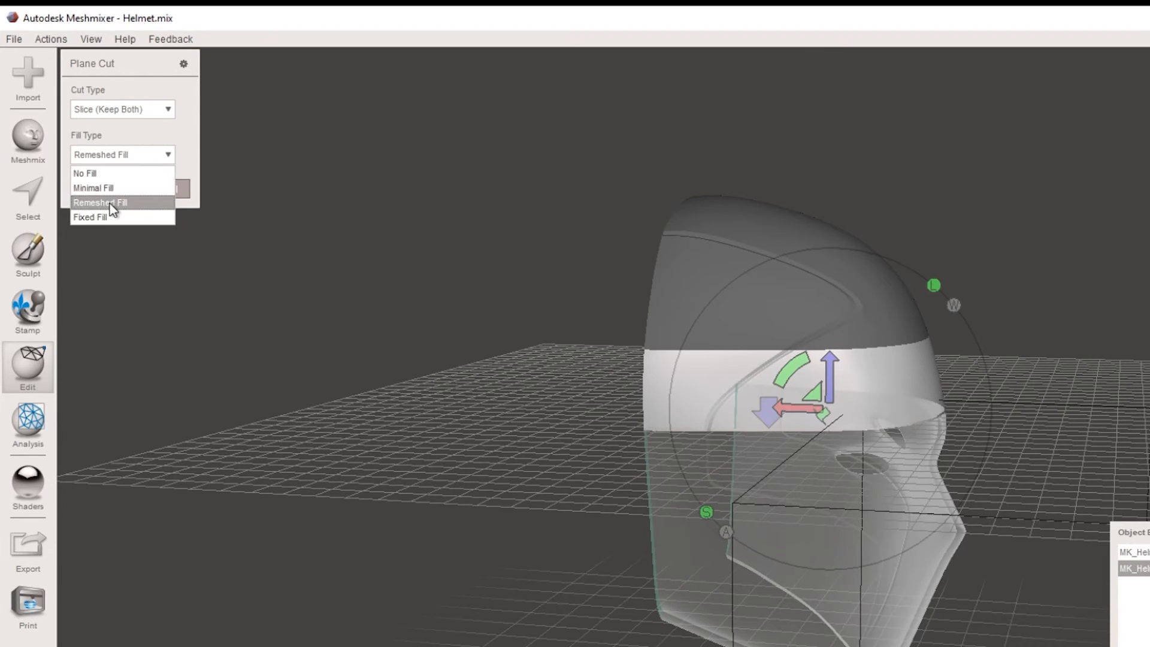
pyautogui.click(99, 202)
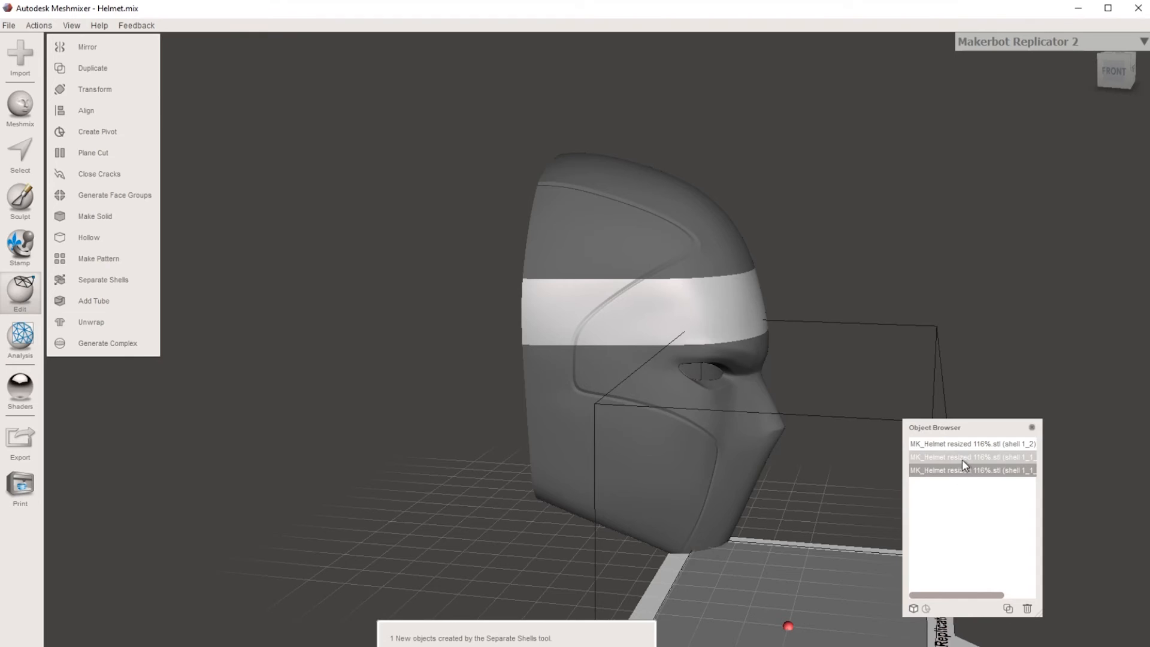
pyautogui.click(967, 470)
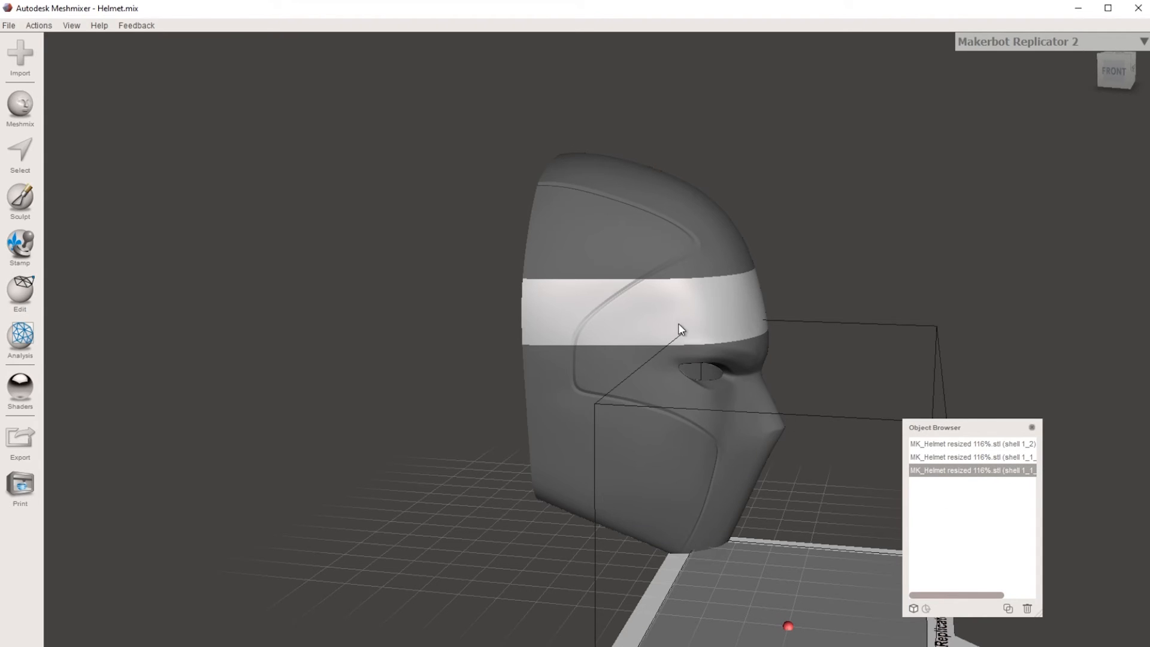
pyautogui.moveTo(207, 345)
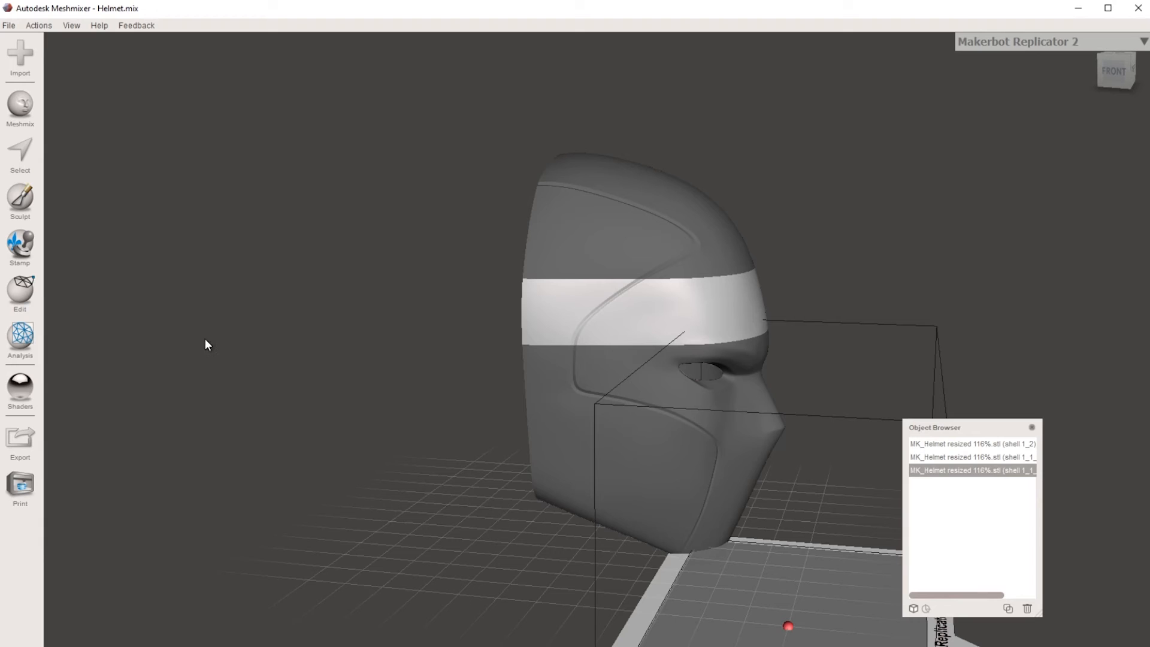
pyautogui.moveTo(58, 387)
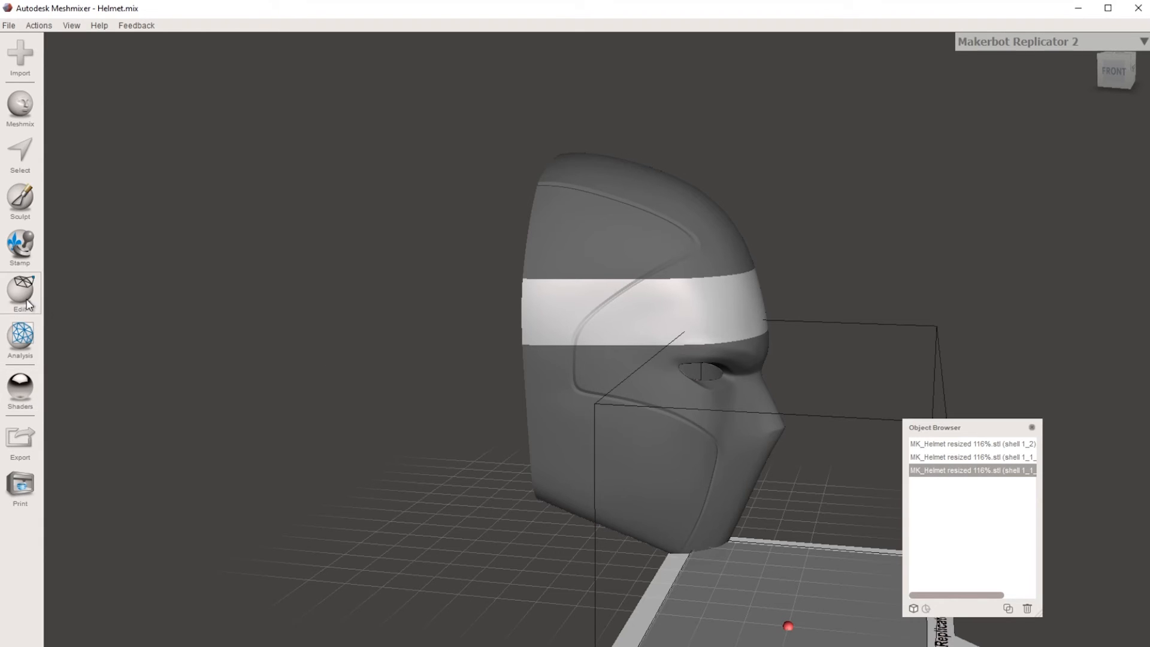
# Step: Slice at the band's top edge keeping both halves and separate the shells into four pieces
pyautogui.click(21, 293)
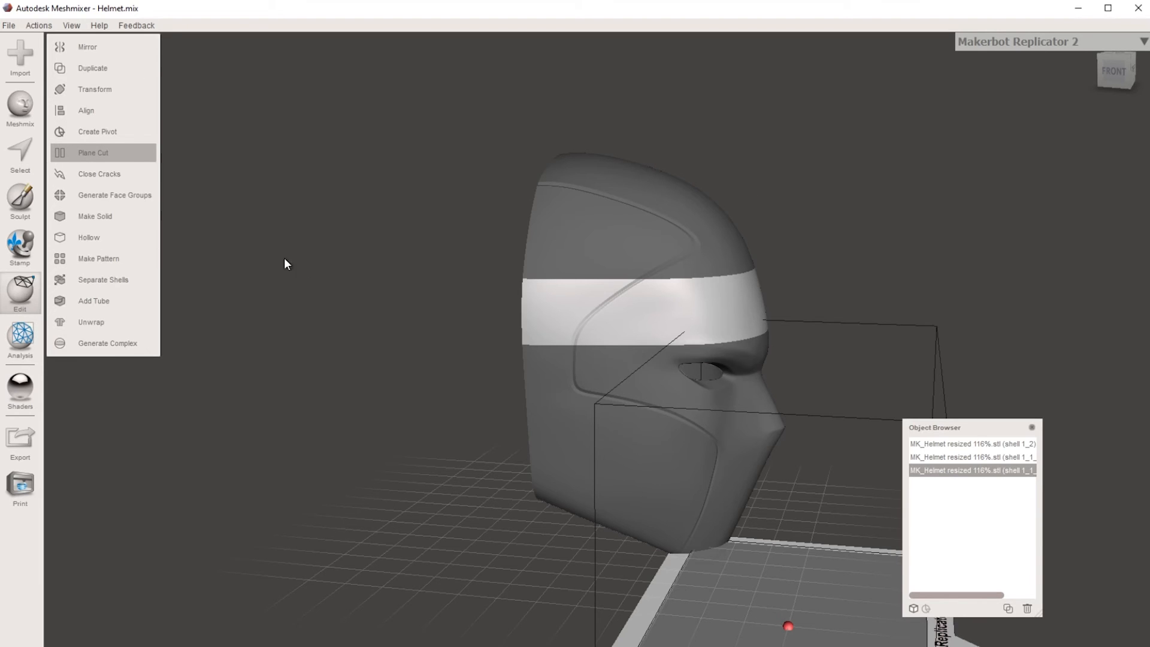
pyautogui.click(93, 152)
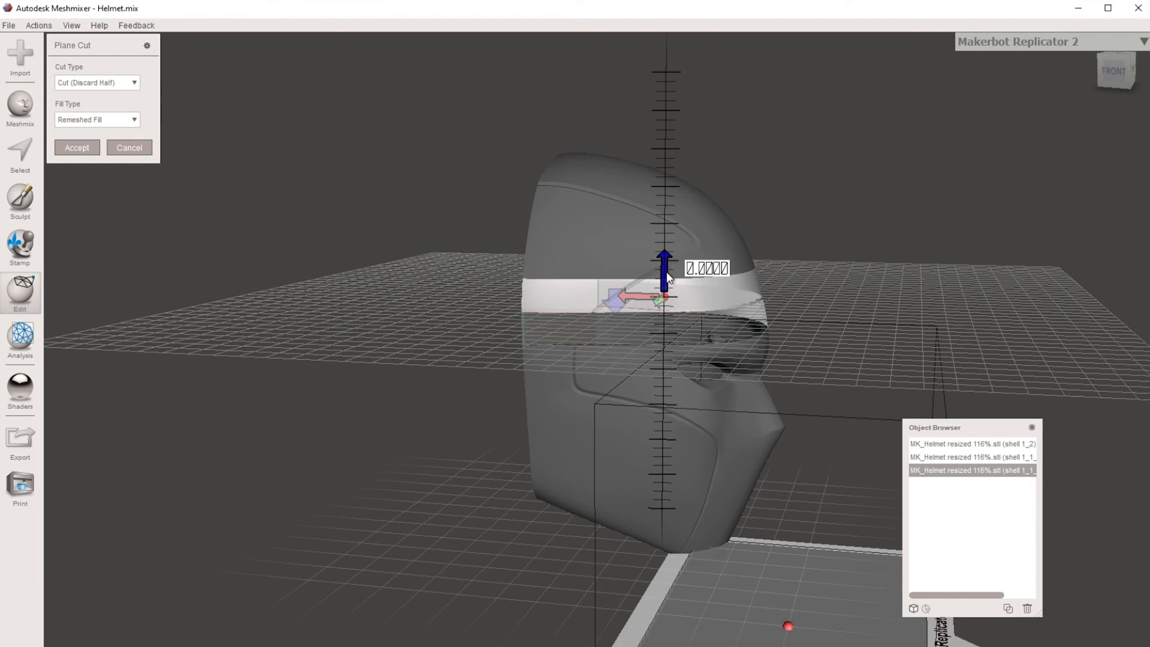
pyautogui.moveTo(663, 263); pyautogui.dragTo(664, 286)
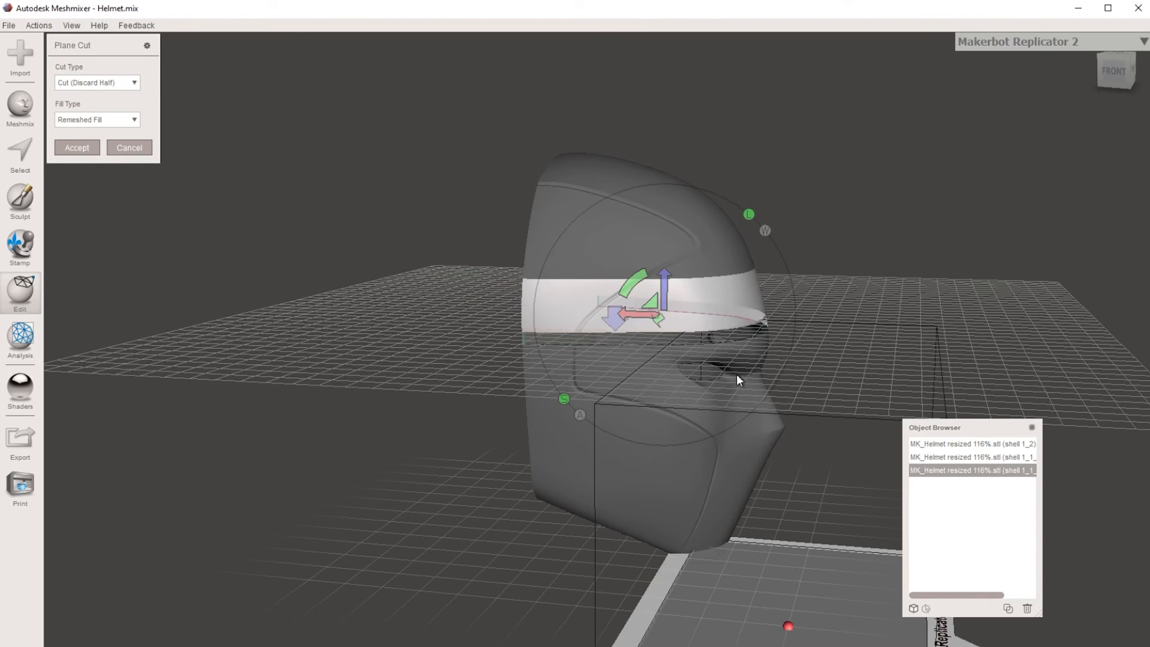
pyautogui.click(97, 82)
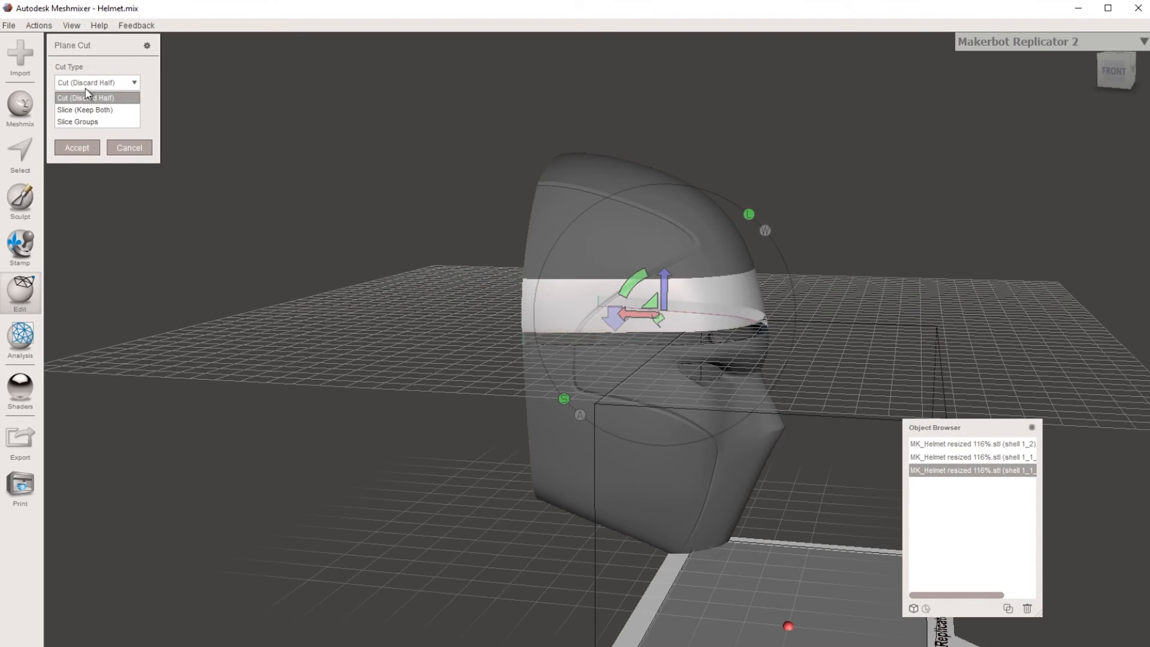
pyautogui.click(84, 109)
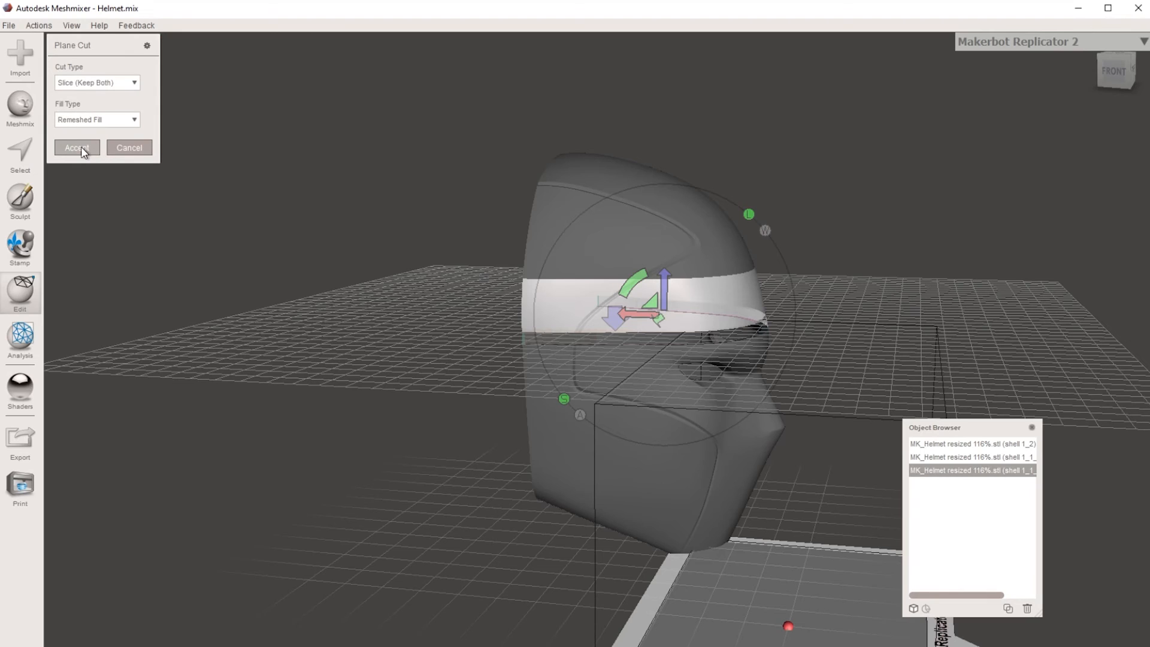
pyautogui.click(76, 147)
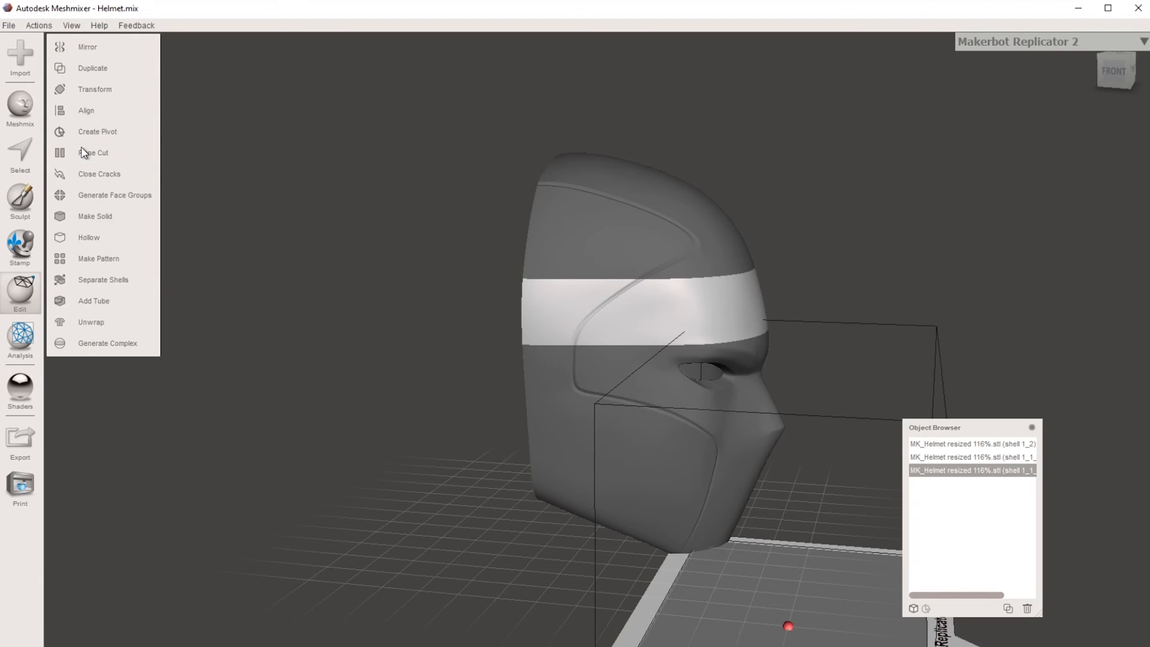
pyautogui.moveTo(105, 363)
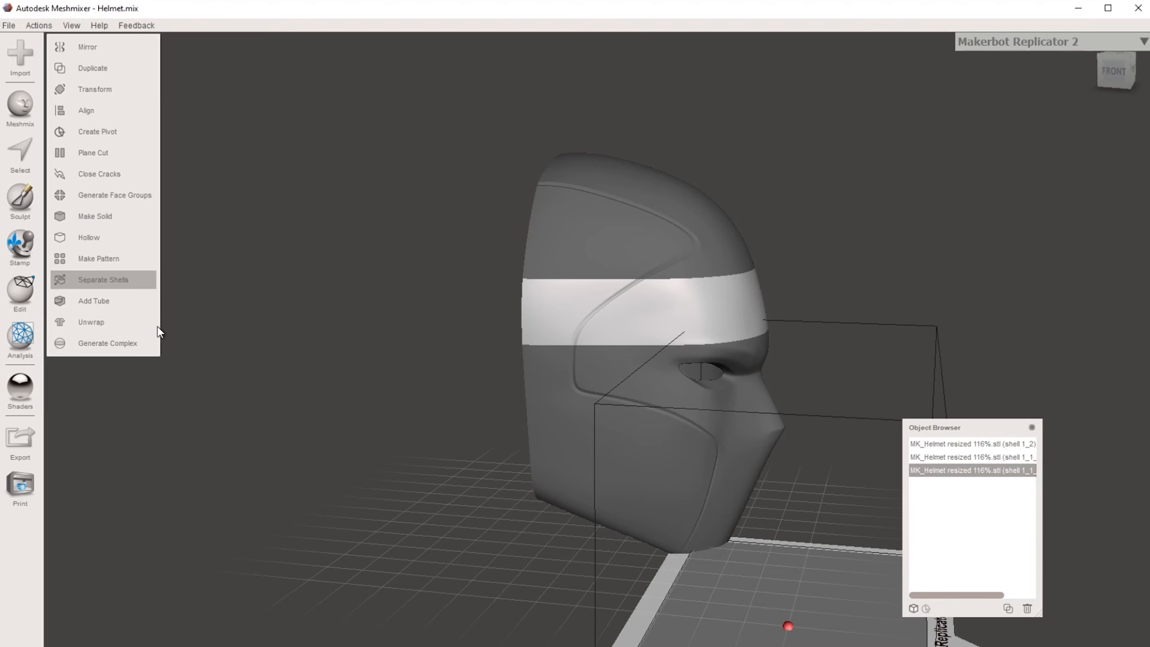
pyautogui.click(103, 279)
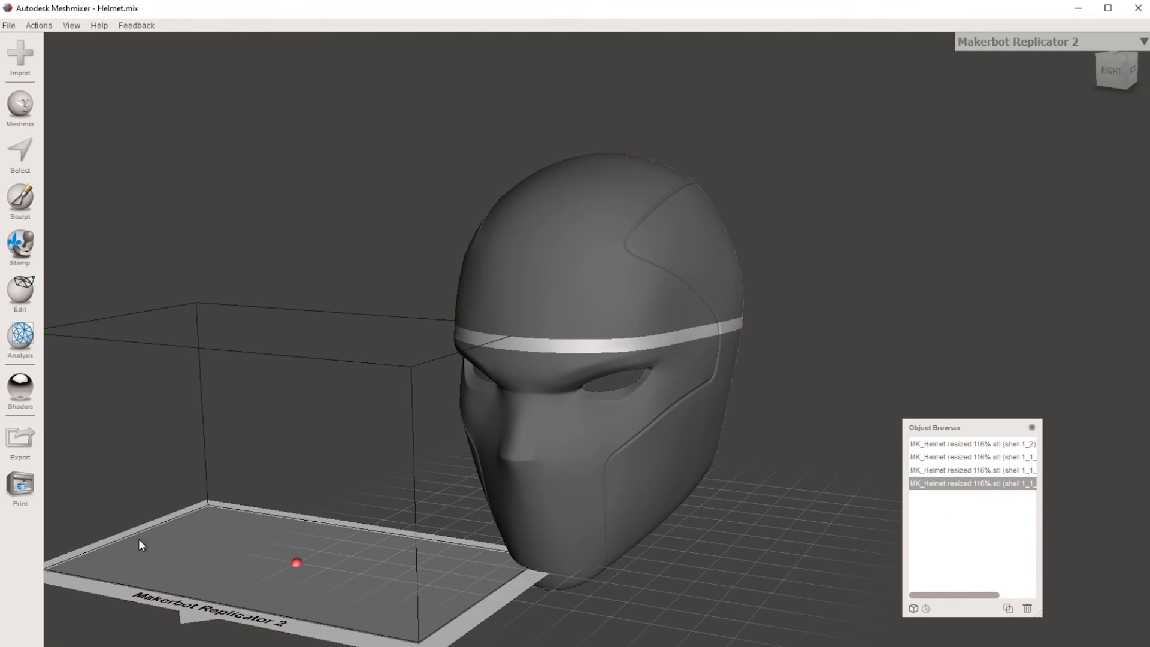
# Step: Clear the selection before removing the extra cut pieces
pyautogui.click(20, 440)
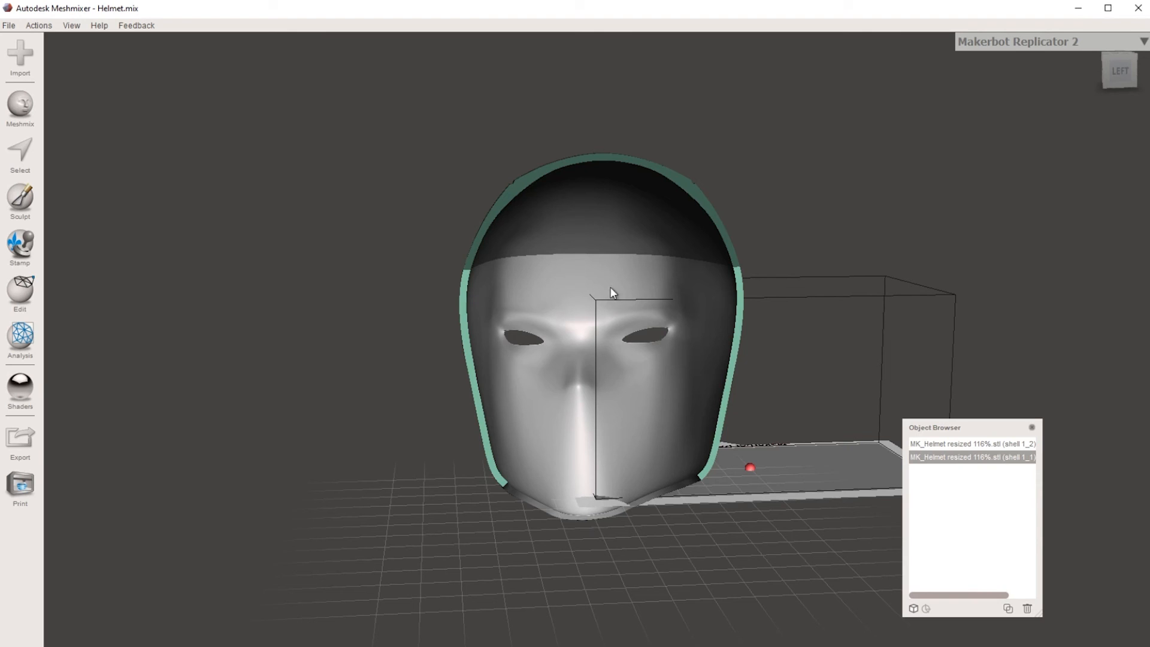
pyautogui.moveTo(605, 391)
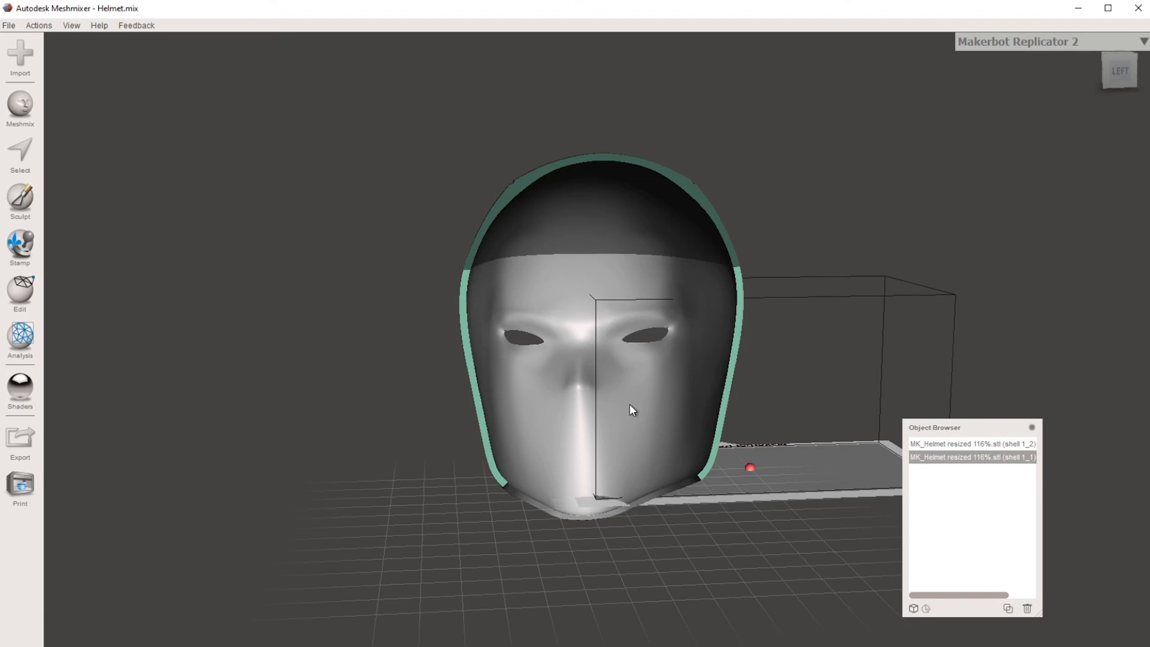
pyautogui.moveTo(21, 388)
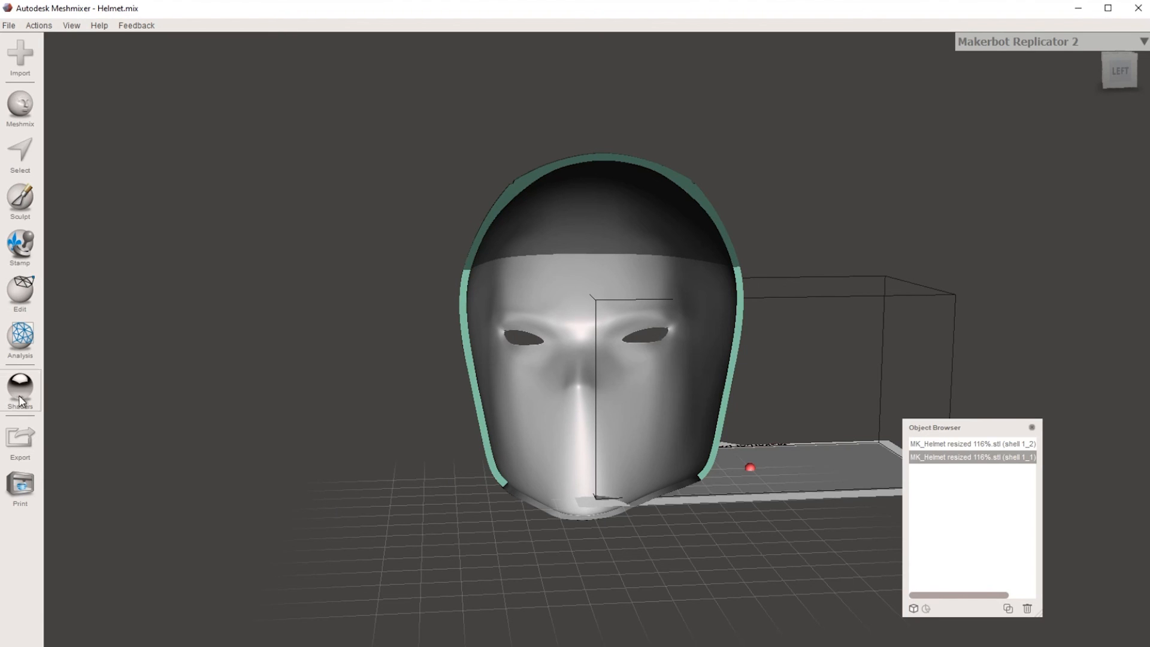
# Step: Start exporting the ring section, bringing up the Export Mesh dialog in STL ASCII format
pyautogui.click(21, 439)
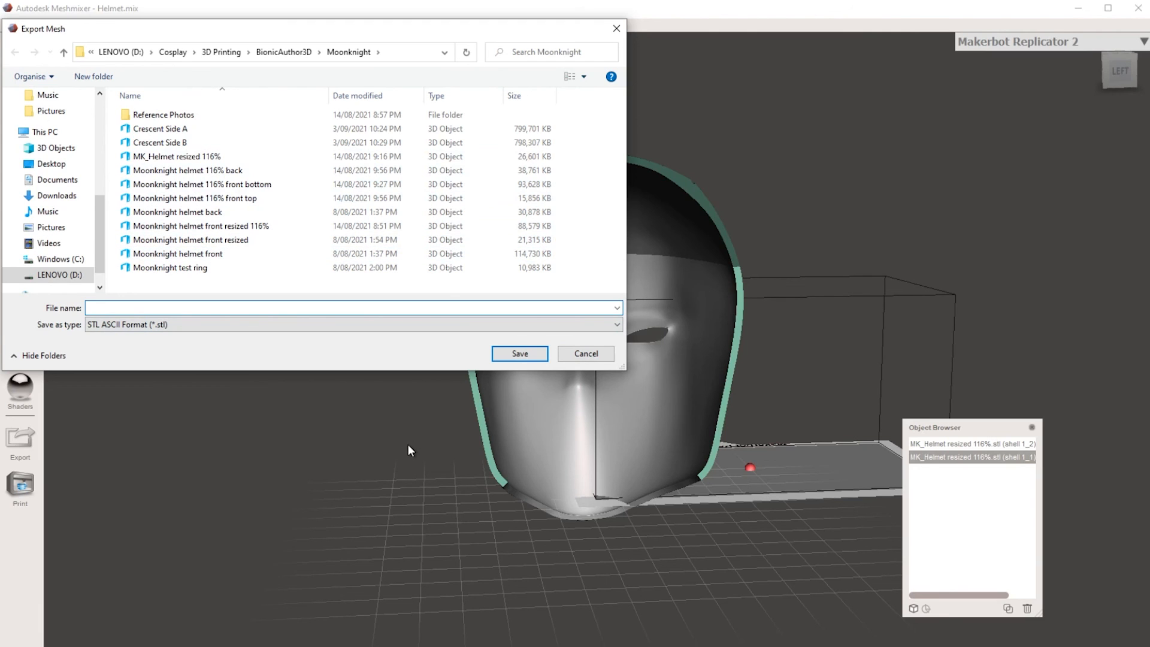
pyautogui.moveTo(519, 468)
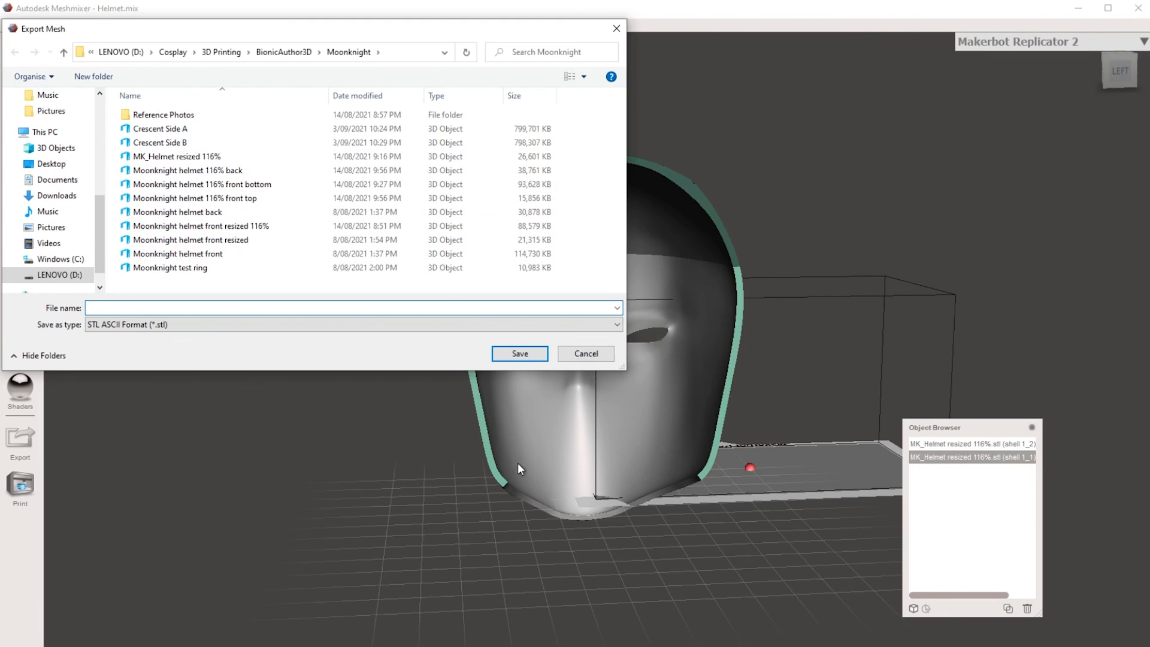